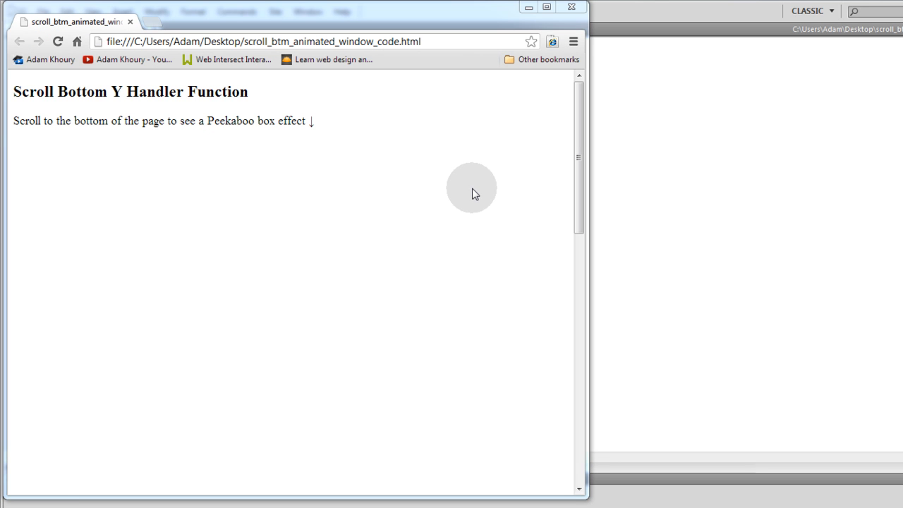
# - Add the h2 heading, 1600px-tall scroll paragraph and 'bottom_window_1' Peekaboo! div to the body
pyautogui.scroll(-3)
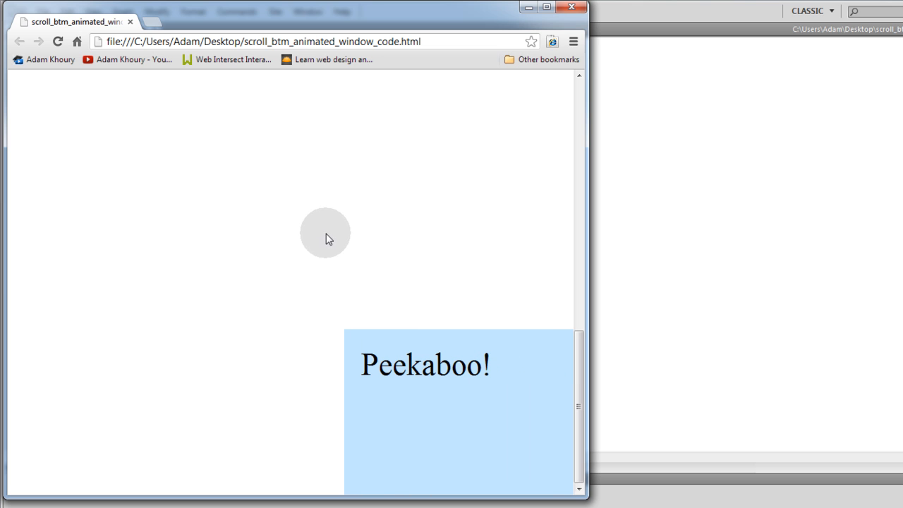
pyautogui.moveTo(309, 267)
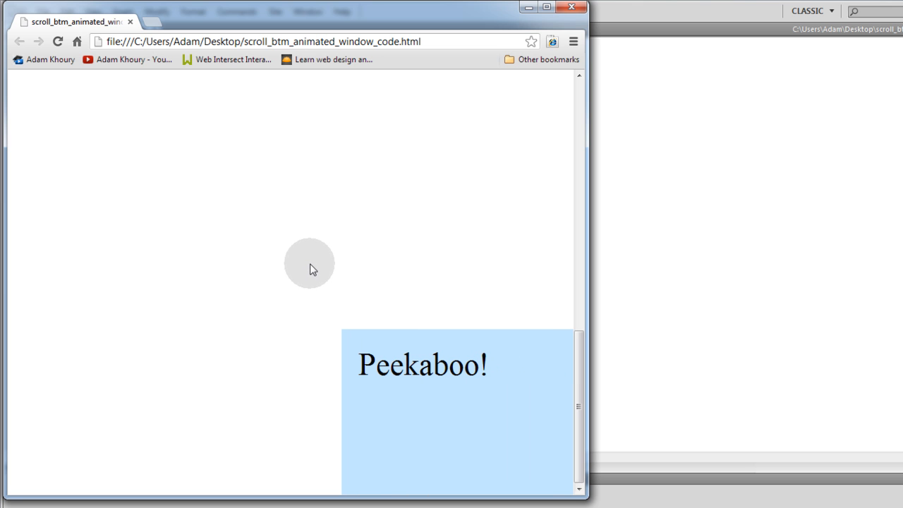
pyautogui.moveTo(305, 271)
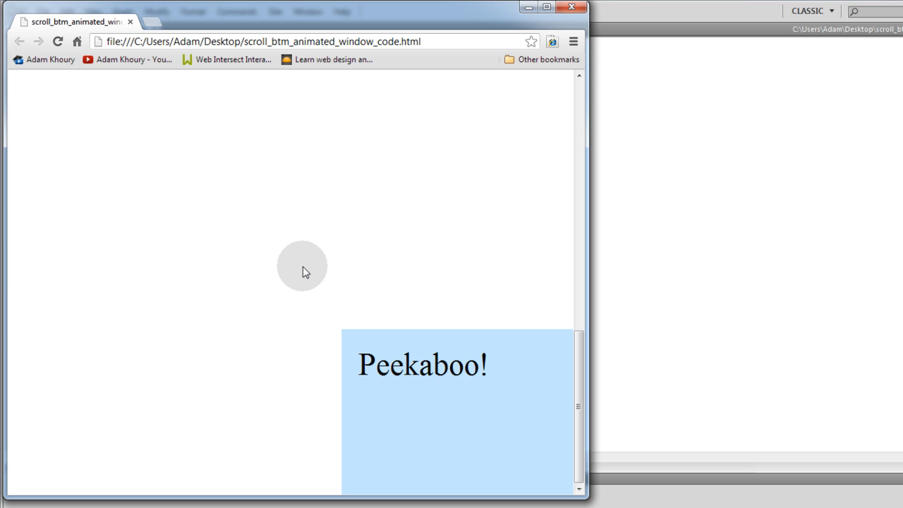
pyautogui.moveTo(314, 272)
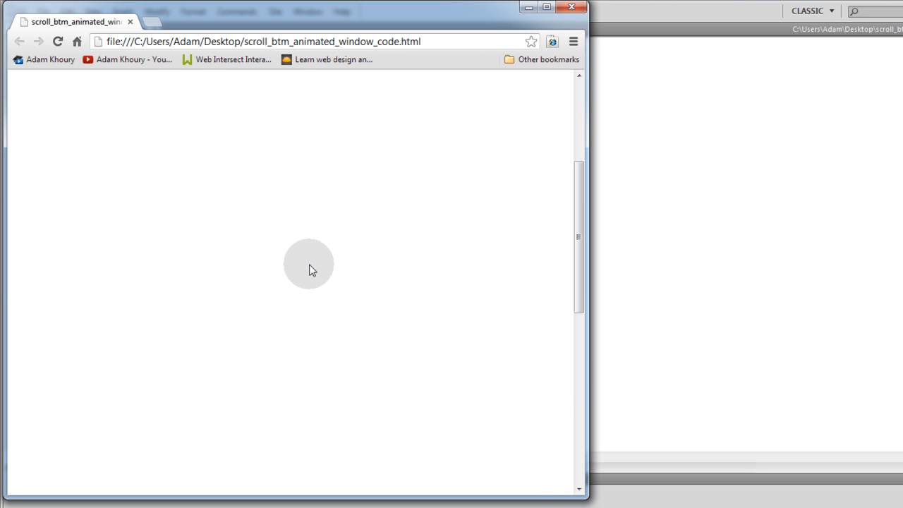
pyautogui.scroll(-3)
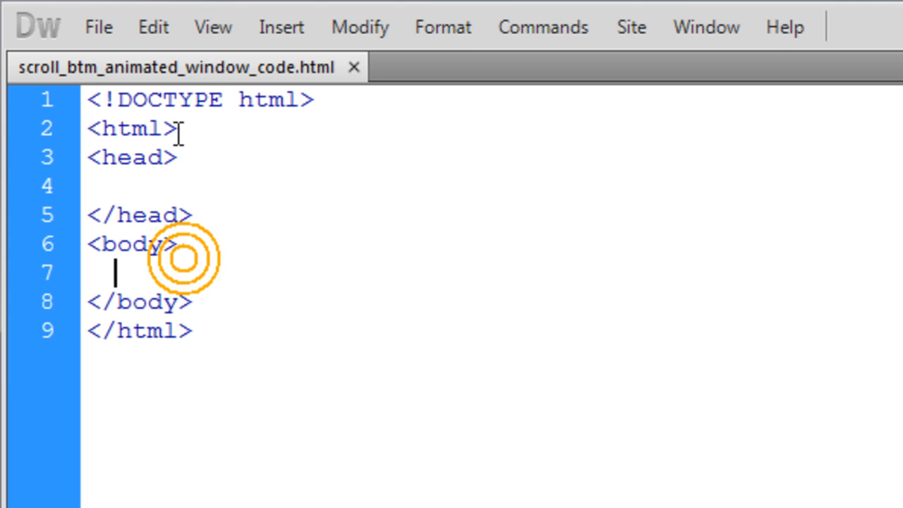
pyautogui.moveTo(215, 144)
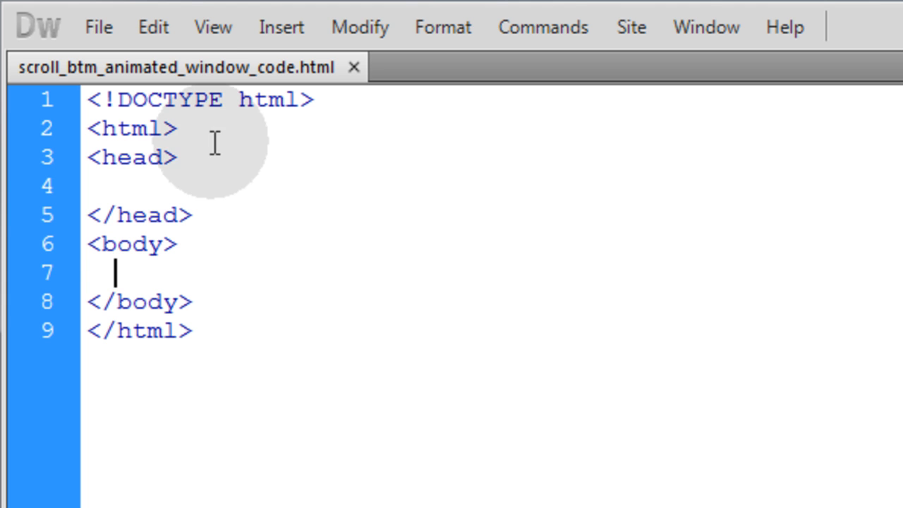
pyautogui.moveTo(434, 294)
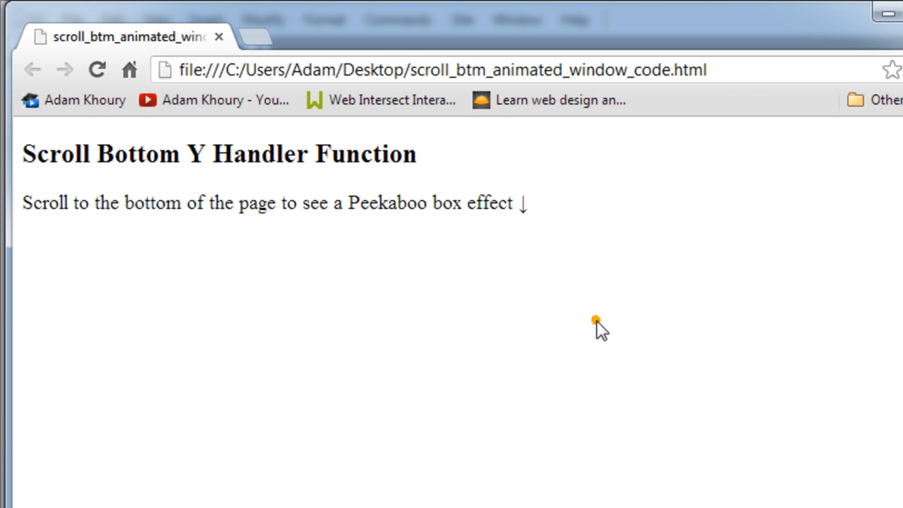
pyautogui.moveTo(21, 148); pyautogui.dragTo(437, 204)
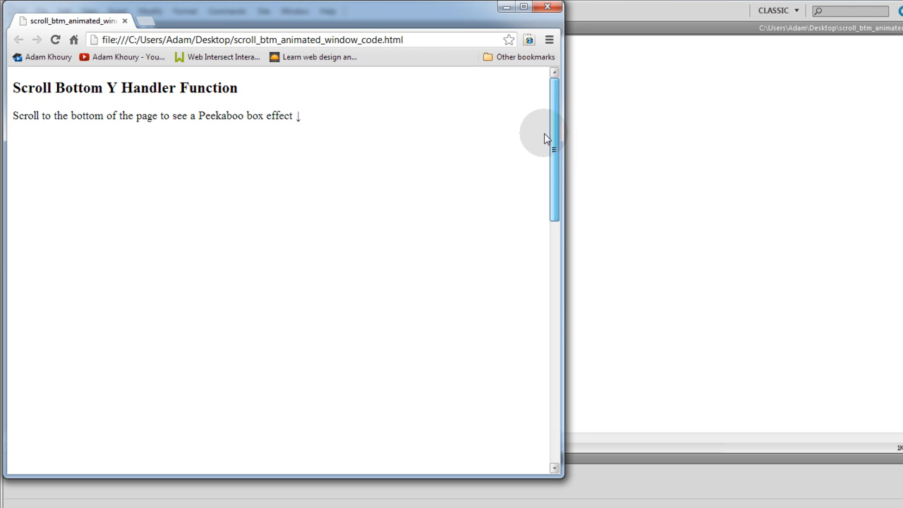
pyautogui.scroll(-3)
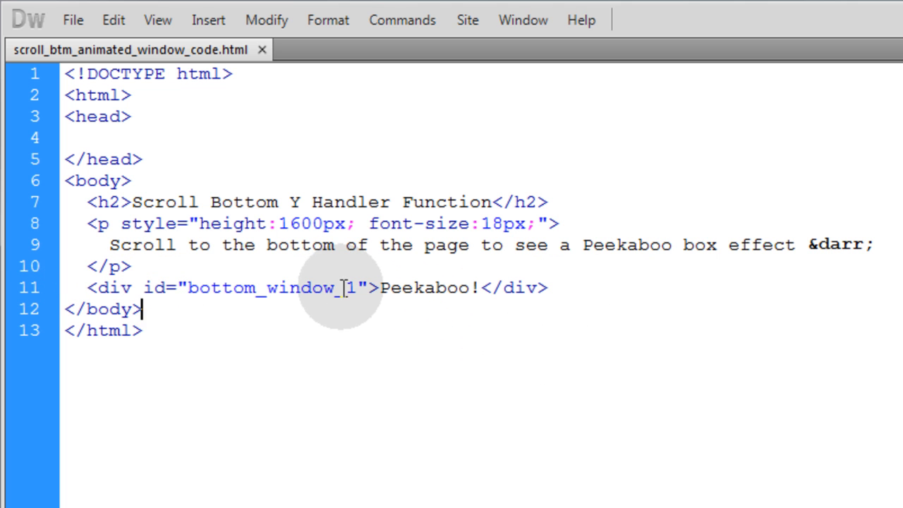
# - Replace the div id bottom_window_1 with peekaboo
pyautogui.doubleClick(271, 287)
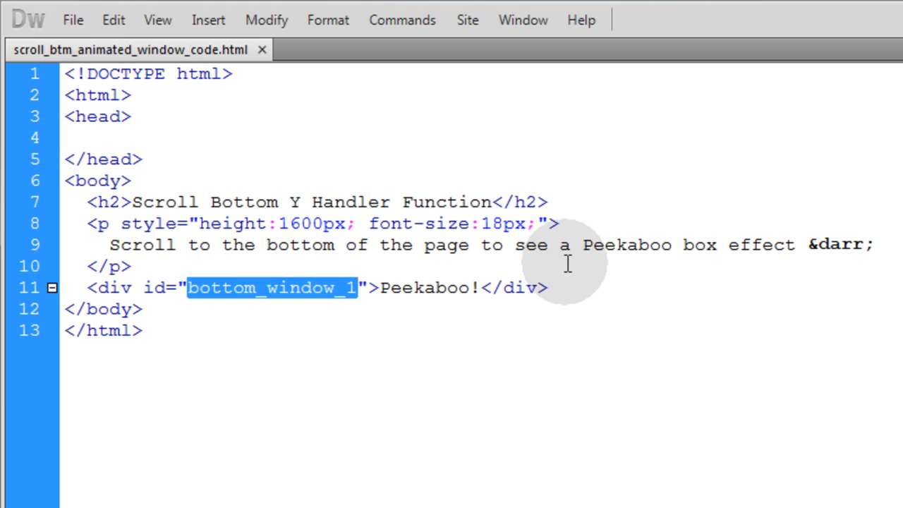
pyautogui.write('peekaboo')
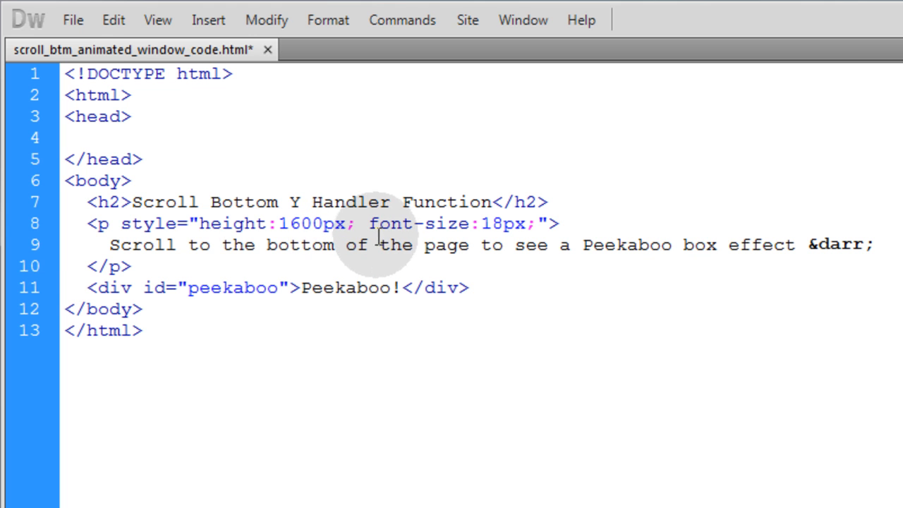
pyautogui.tripleClick(275, 288)
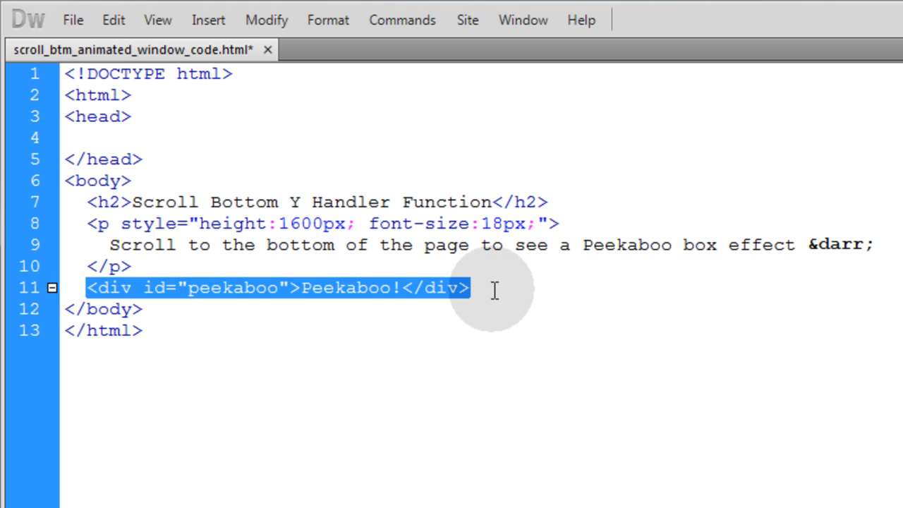
pyautogui.click(486, 288)
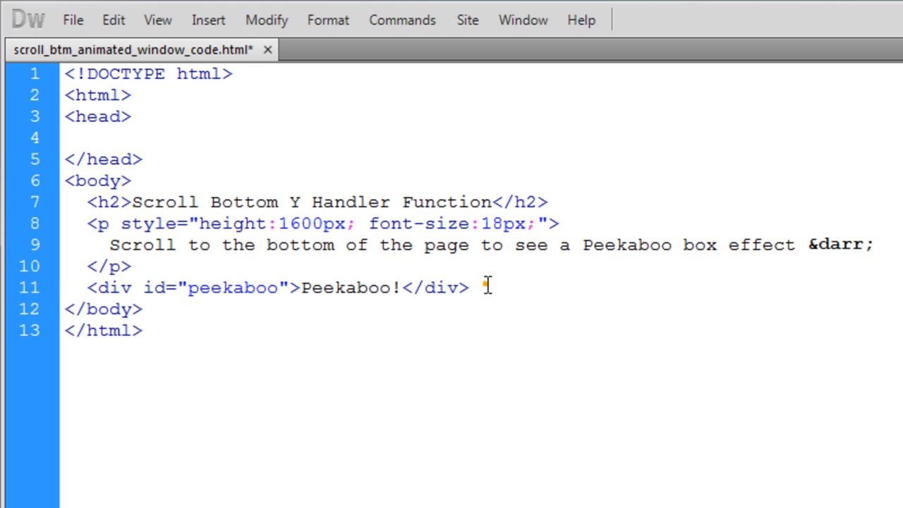
pyautogui.moveTo(384, 257)
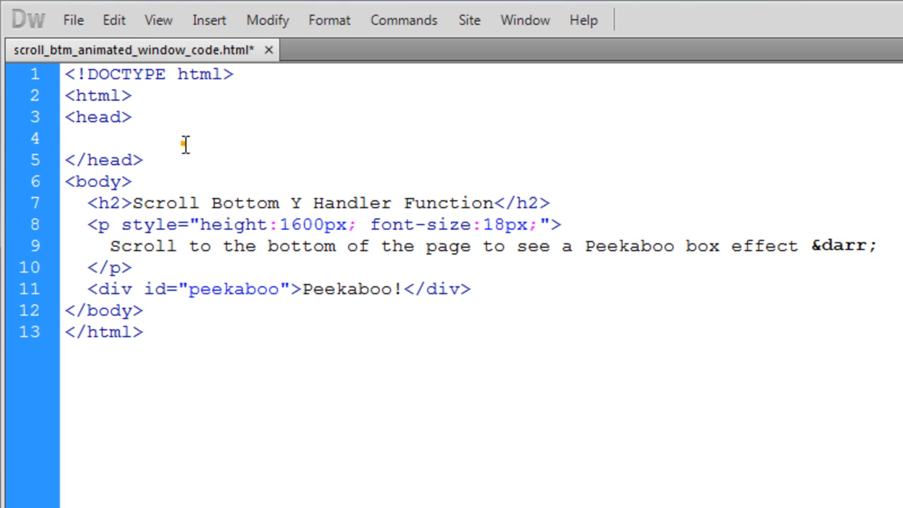
# - Type a <style type="text/css"> block into the head and select its empty line
pyautogui.write('<style')
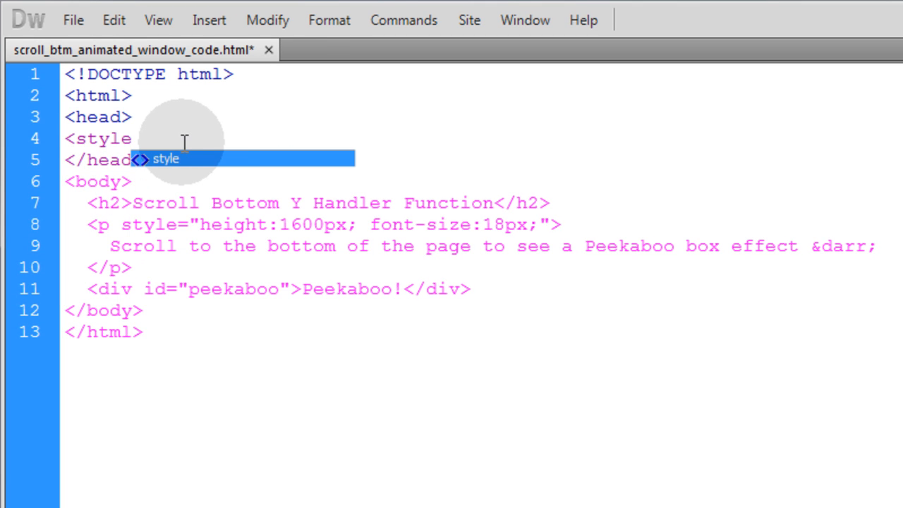
pyautogui.write('type="text/css">')
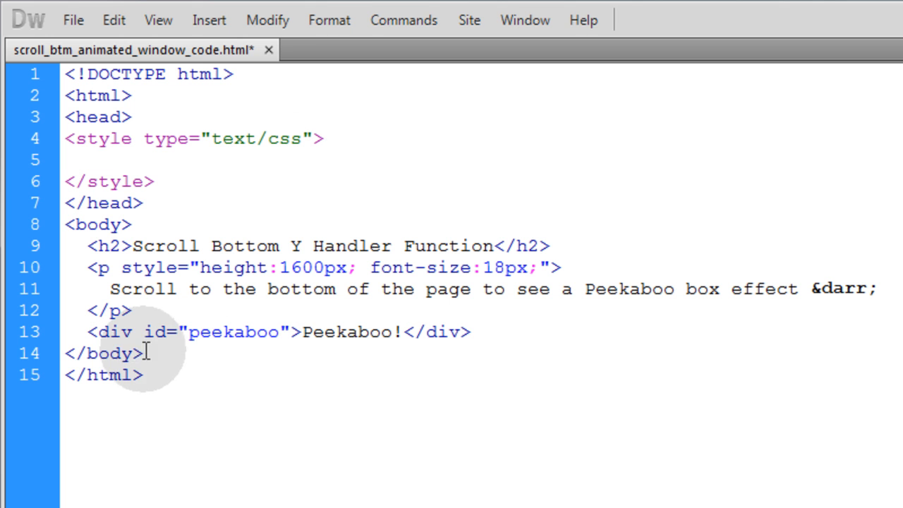
pyautogui.tripleClick(275, 331)
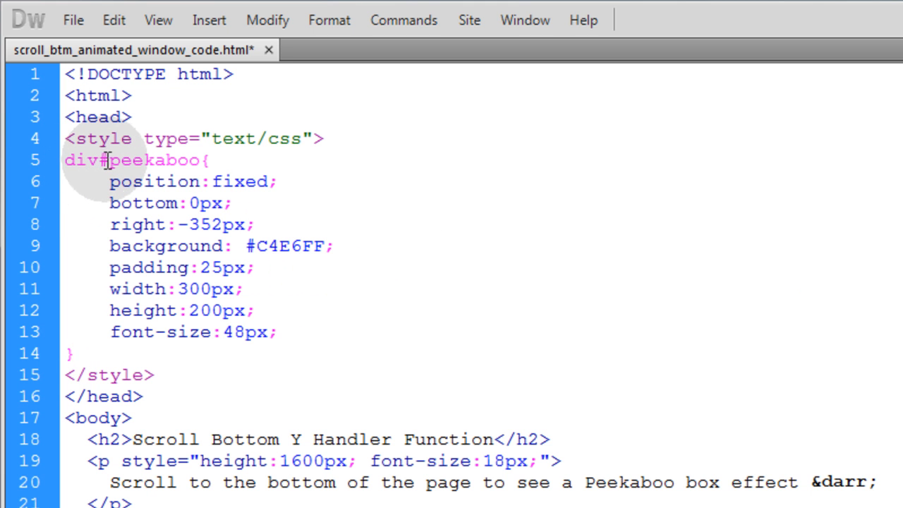
# - Highlight the div#peekaboo selector and its position and size declarations
pyautogui.doubleClick(155, 160)
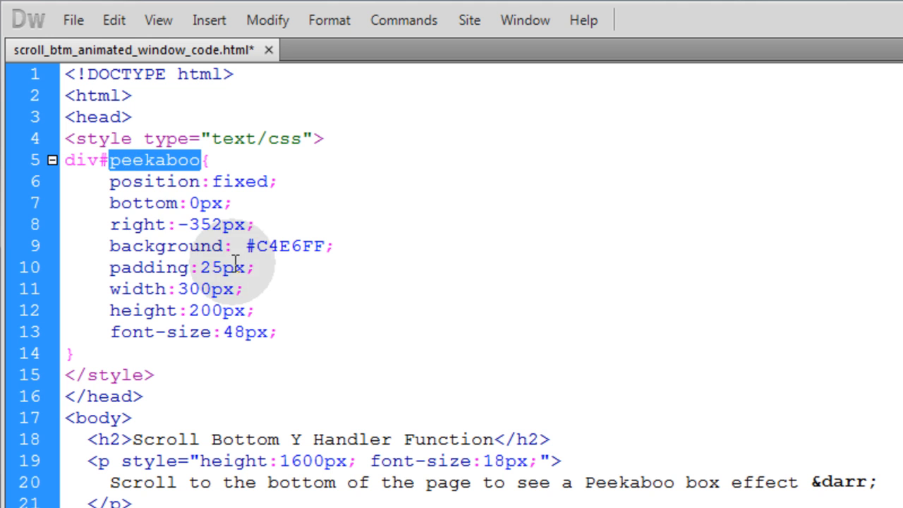
pyautogui.moveTo(109, 181); pyautogui.dragTo(266, 311)
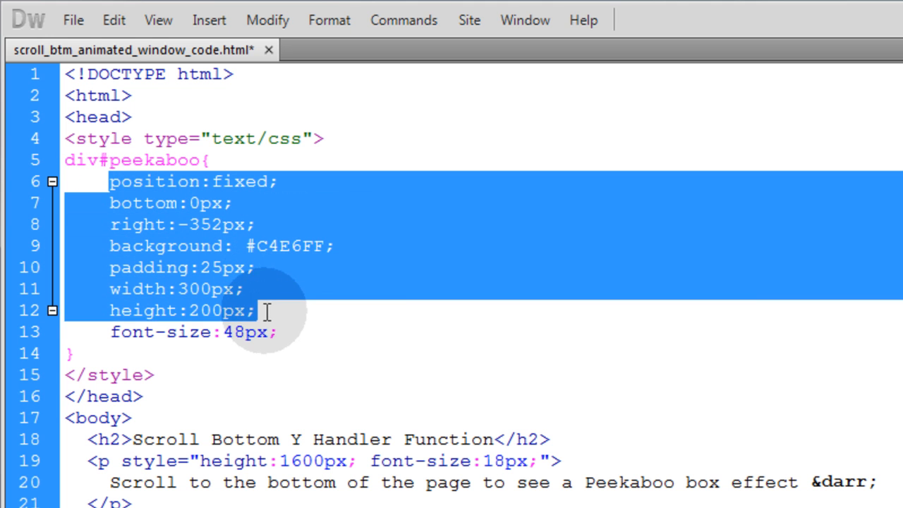
pyautogui.click(282, 198)
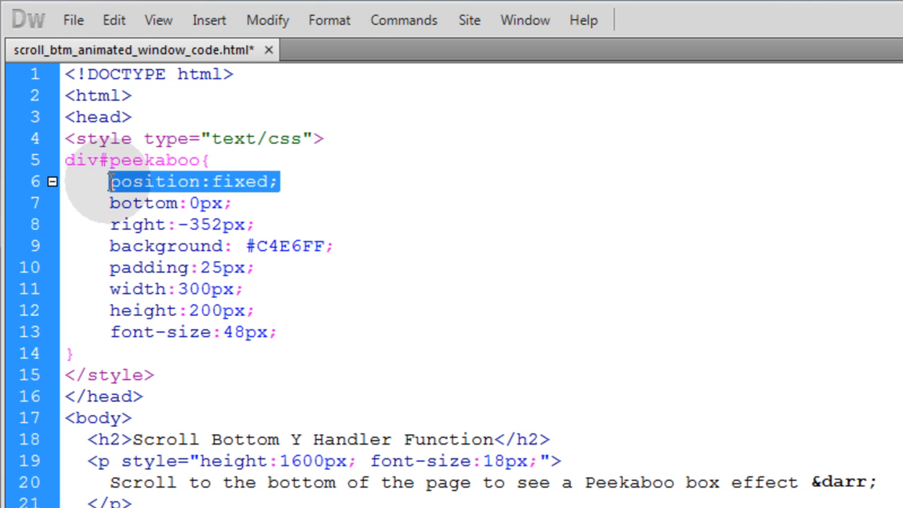
pyautogui.click(235, 203)
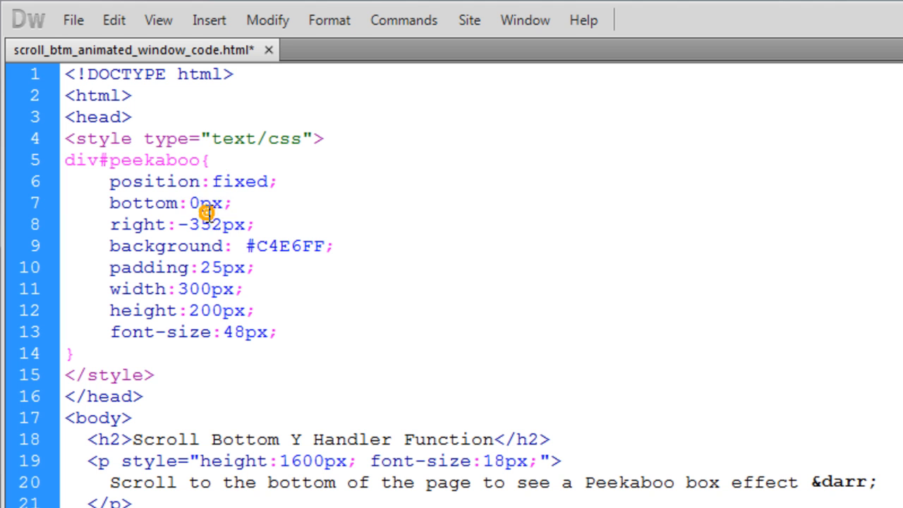
pyautogui.click(212, 203)
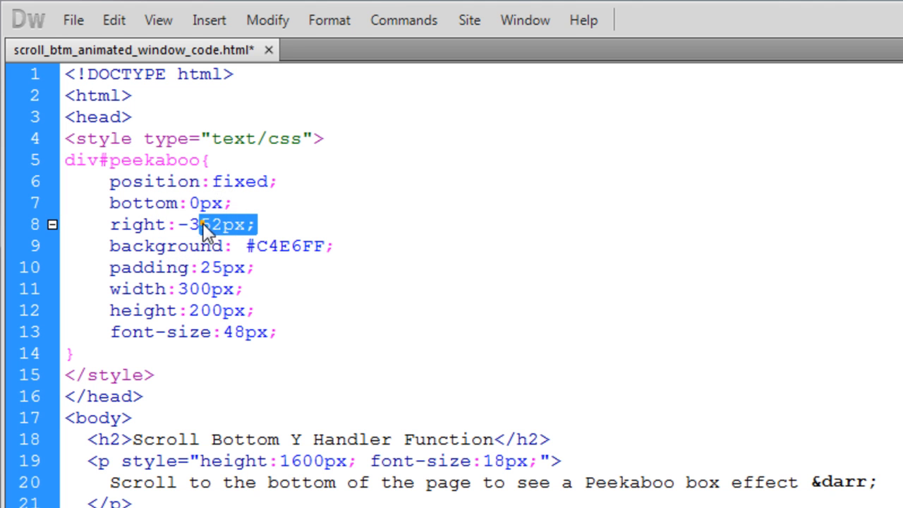
# - Point out the right: -352px offset value in the rule
pyautogui.click(200, 224)
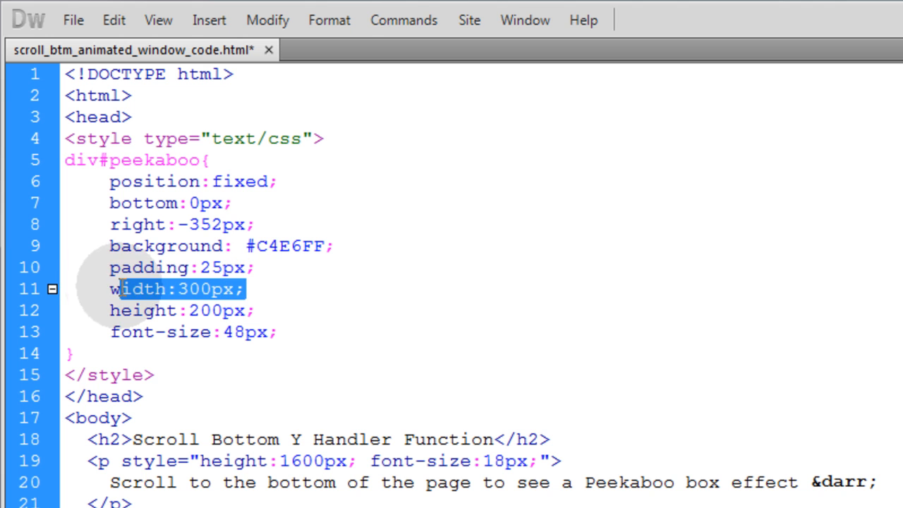
pyautogui.doubleClick(232, 225)
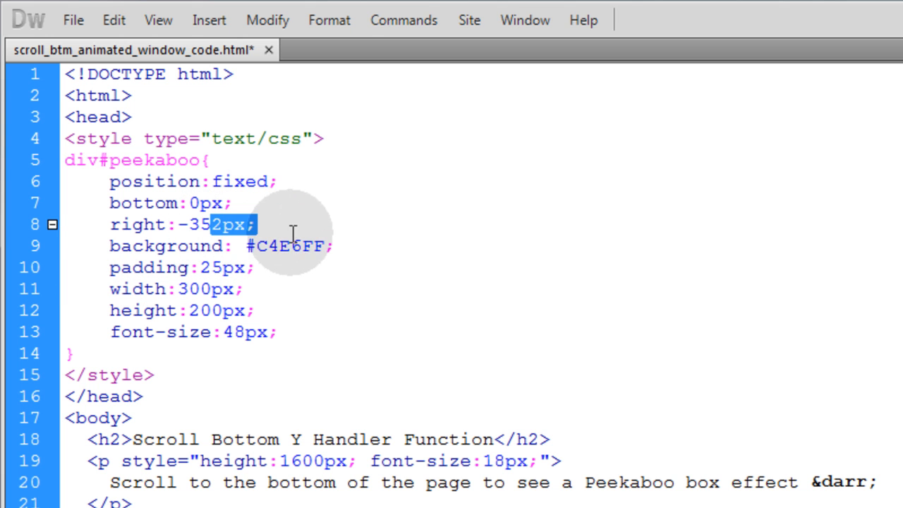
pyautogui.click(256, 225)
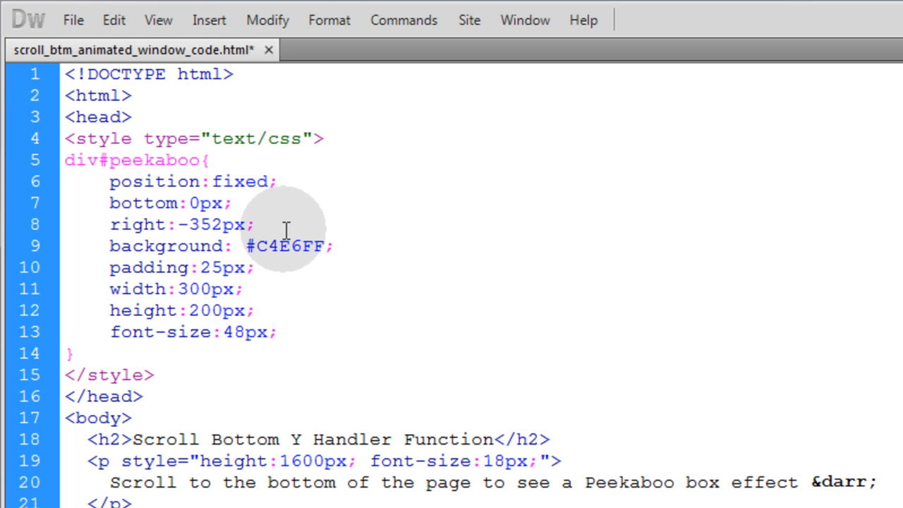
pyautogui.click(256, 225)
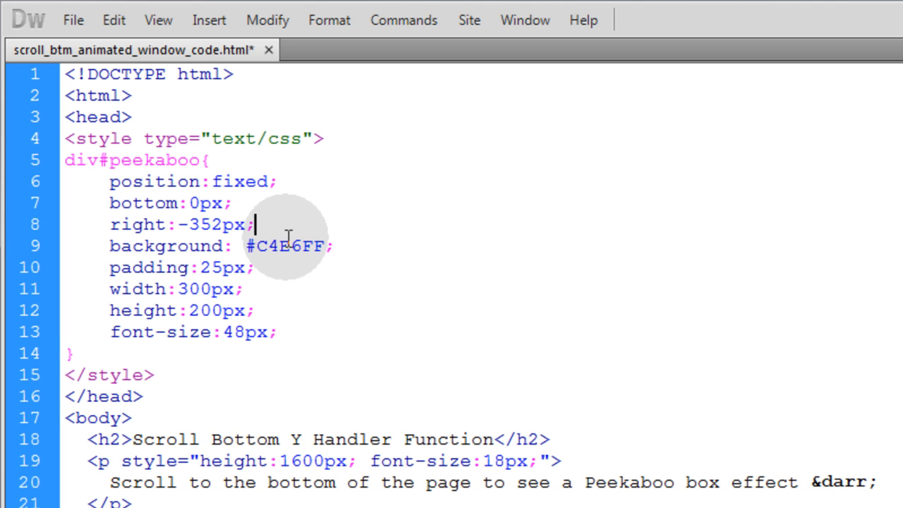
pyautogui.doubleClick(286, 245)
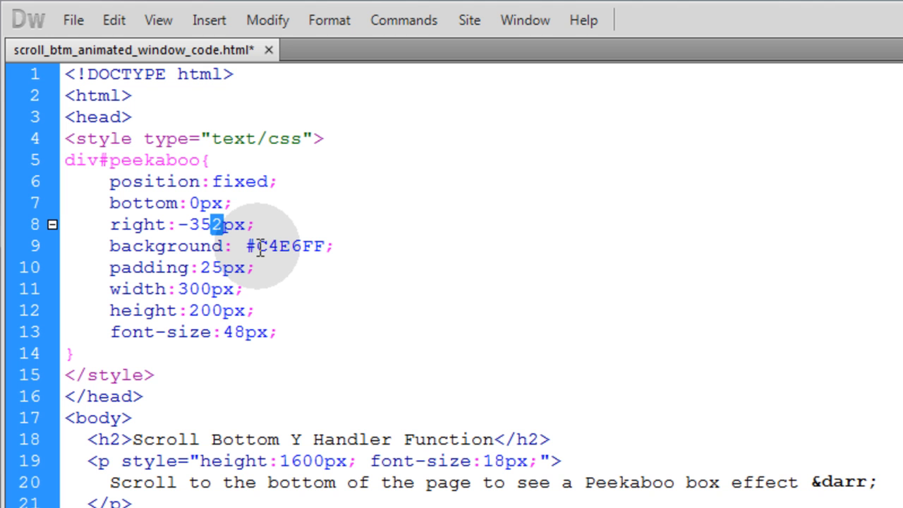
pyautogui.moveTo(242, 225)
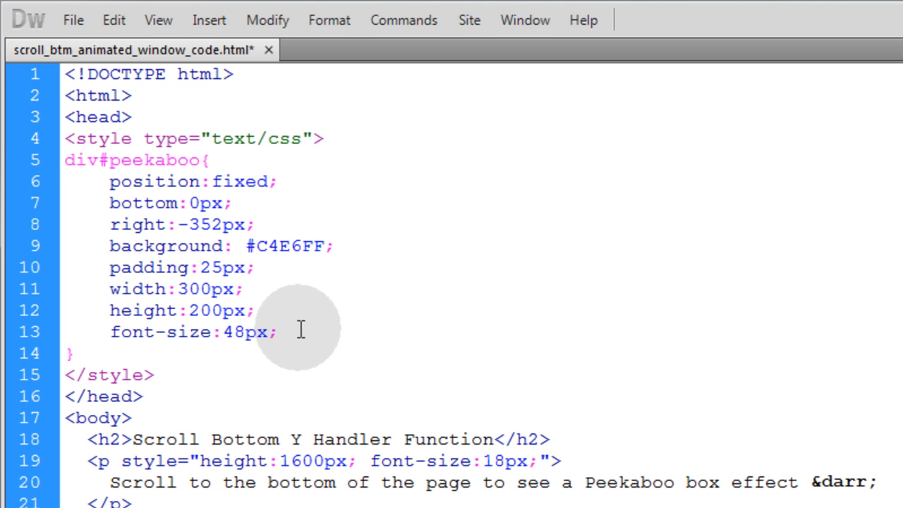
pyautogui.moveTo(271, 462)
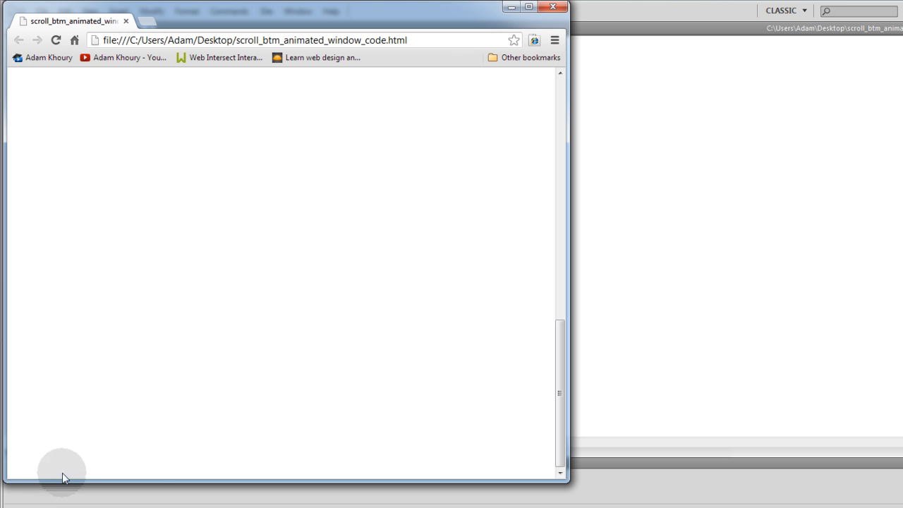
pyautogui.moveTo(619, 415)
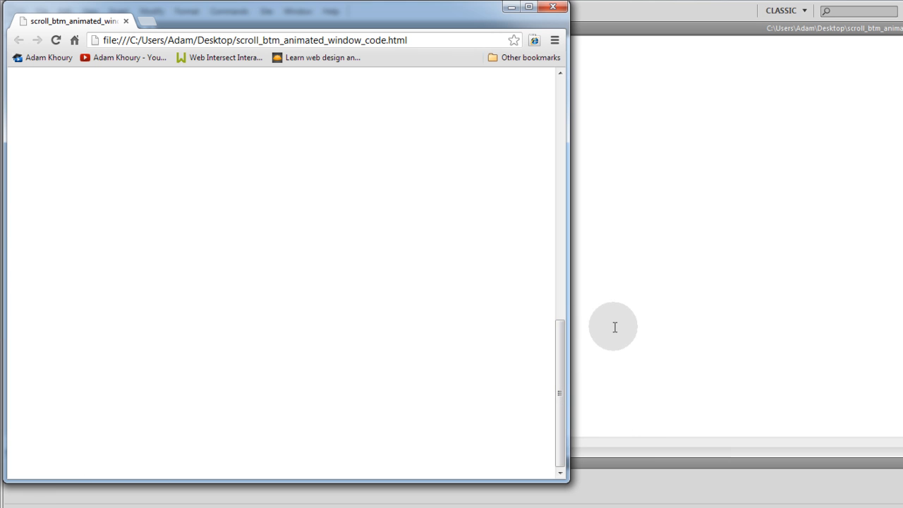
pyautogui.moveTo(759, 326)
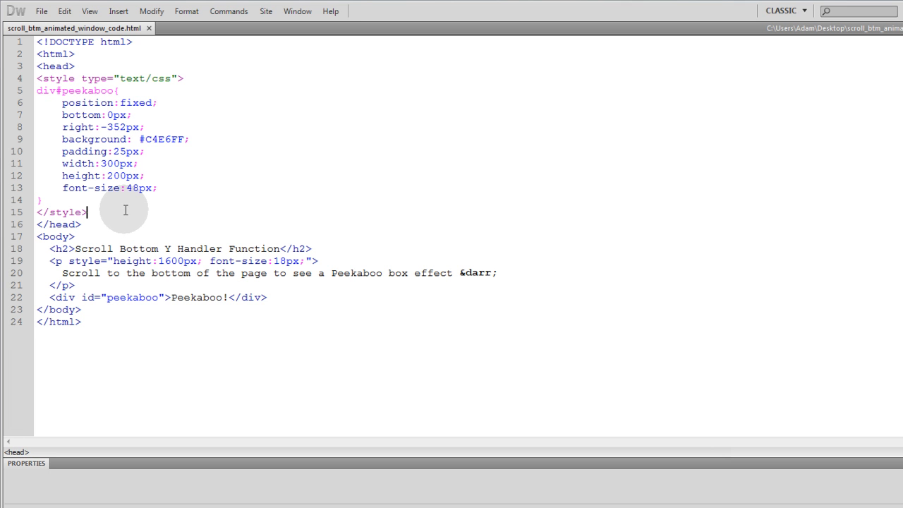
pyautogui.moveTo(127, 203)
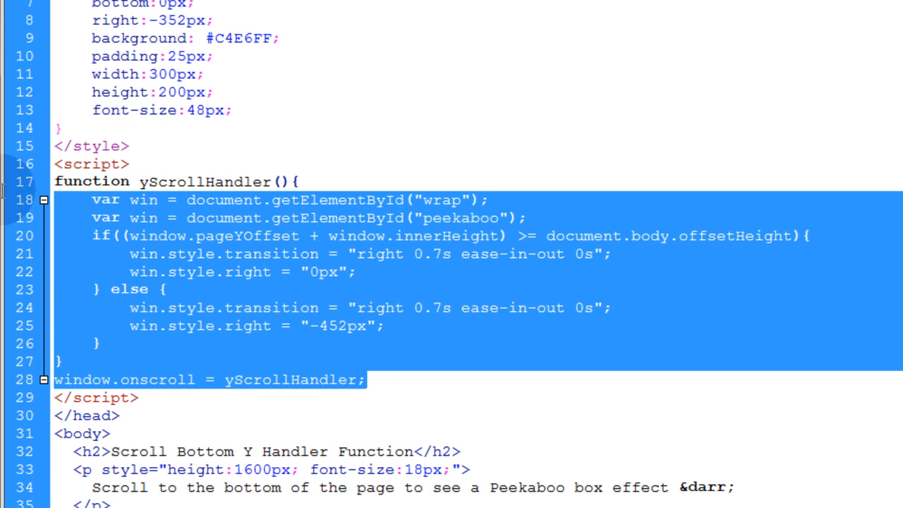
# - Review the pasted yScrollHandler function and its window.onscroll assignment
pyautogui.click(275, 208)
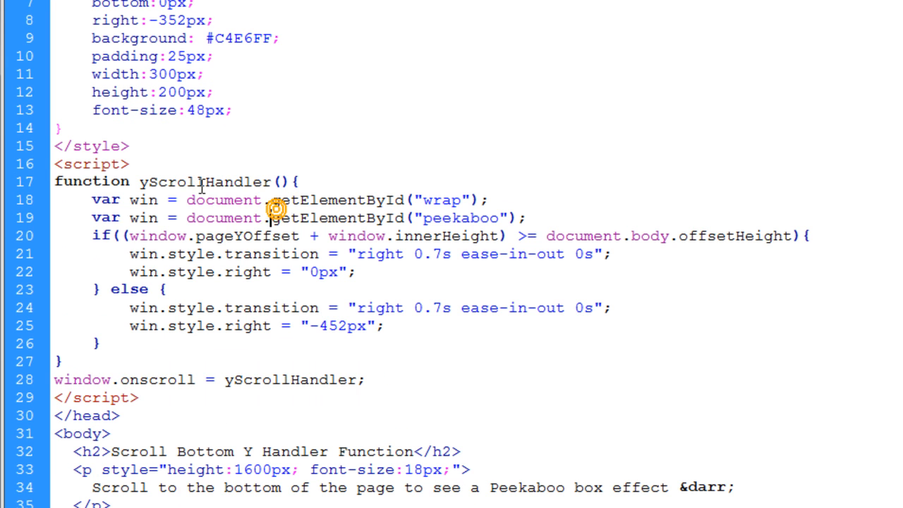
pyautogui.doubleClick(204, 182)
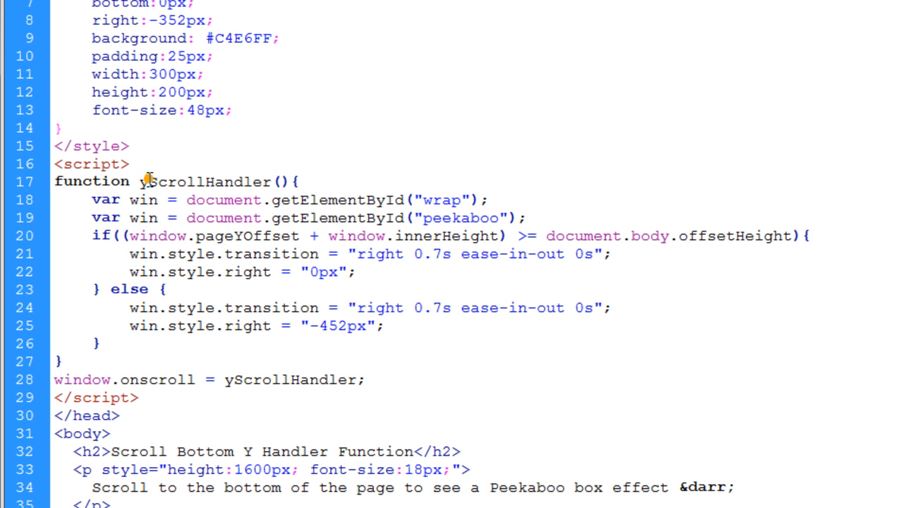
pyautogui.doubleClick(142, 181)
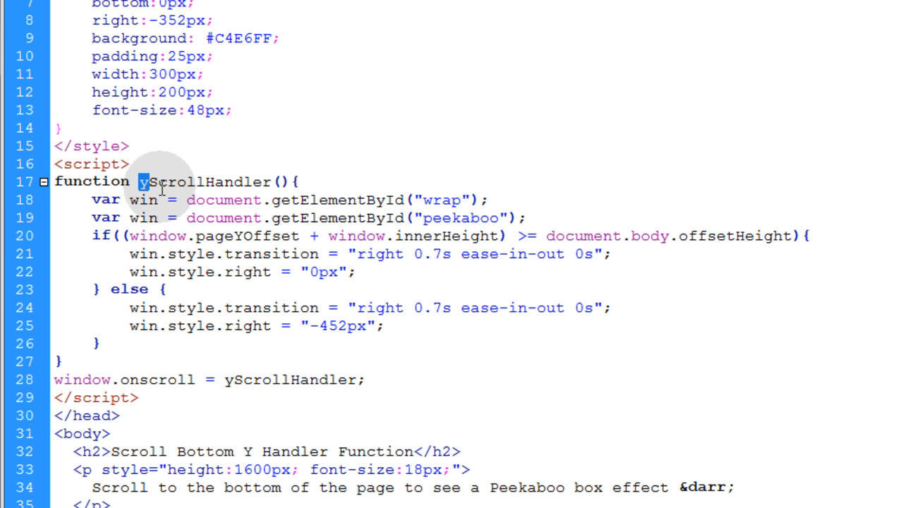
pyautogui.moveTo(191, 174)
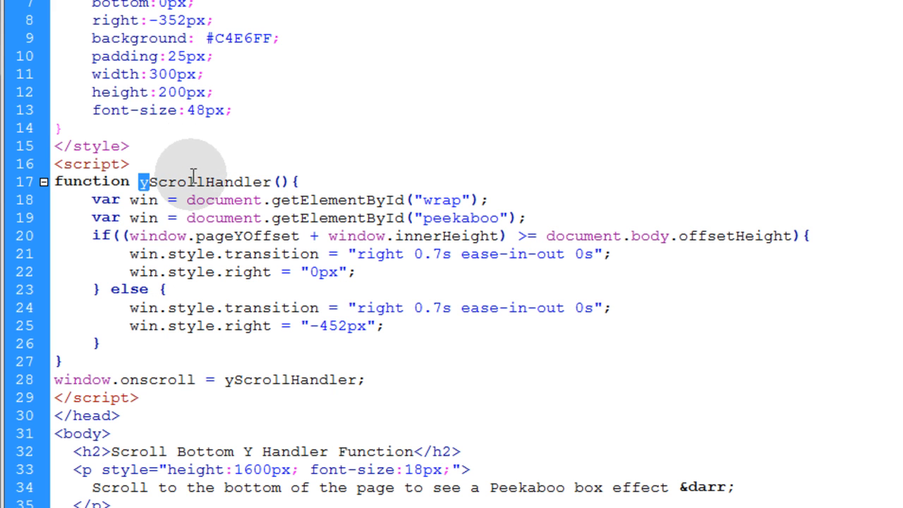
pyautogui.scroll(-3)
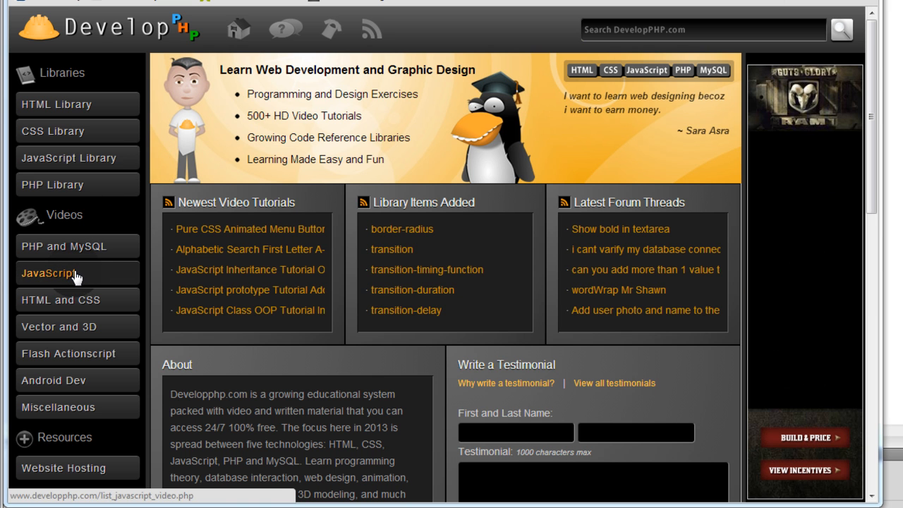
# - Open DevelopPHP's JavaScript Scroll Load Dynamic Content tutorial and view its lesson code
pyautogui.click(48, 273)
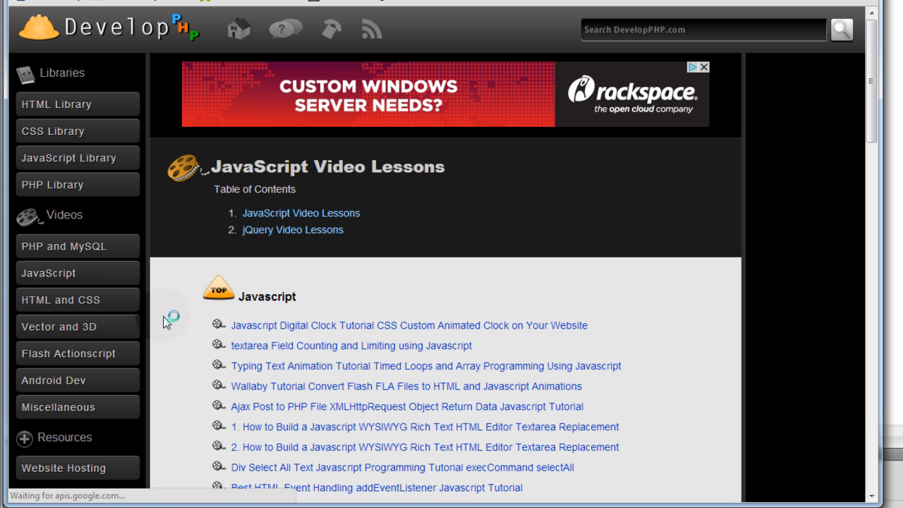
pyautogui.scroll(-3)
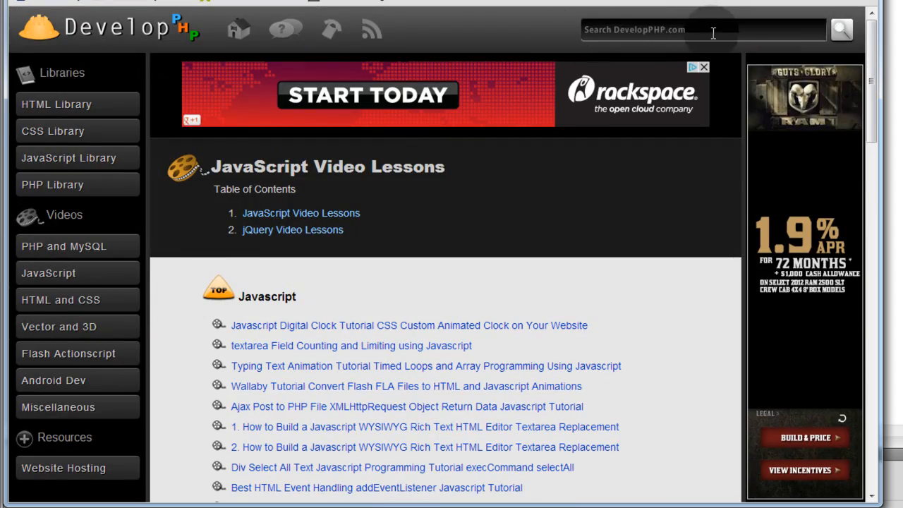
pyautogui.scroll(-3)
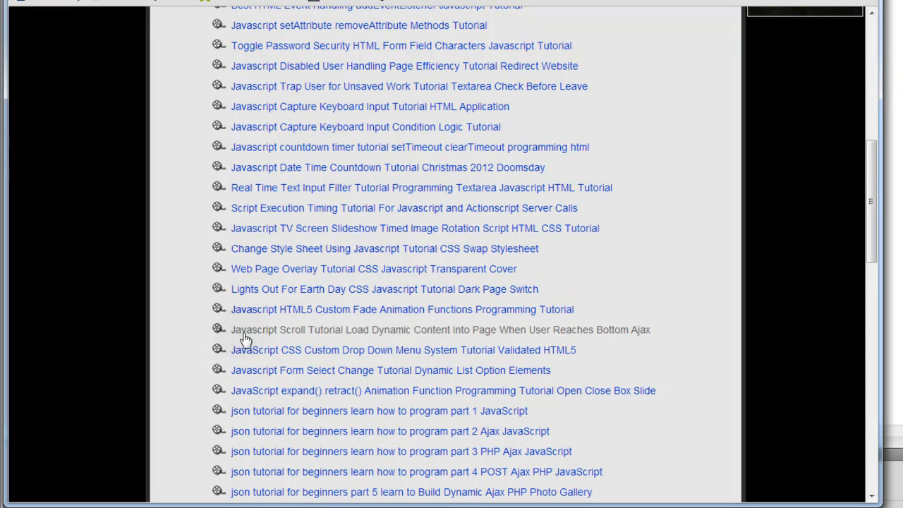
pyautogui.moveTo(386, 329)
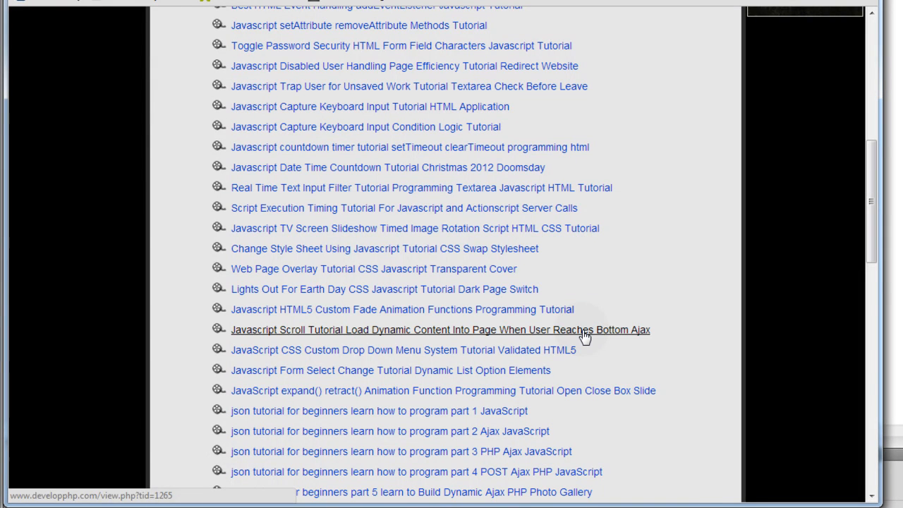
pyautogui.click(440, 330)
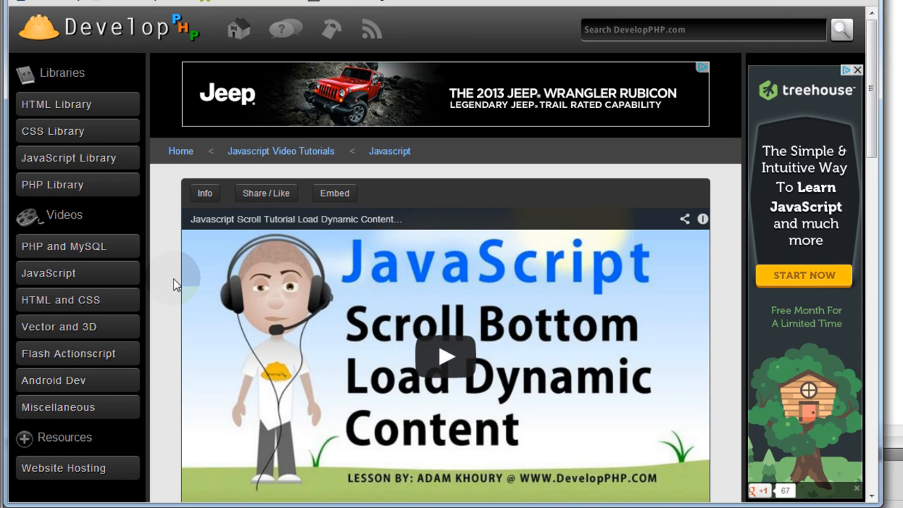
pyautogui.scroll(-3)
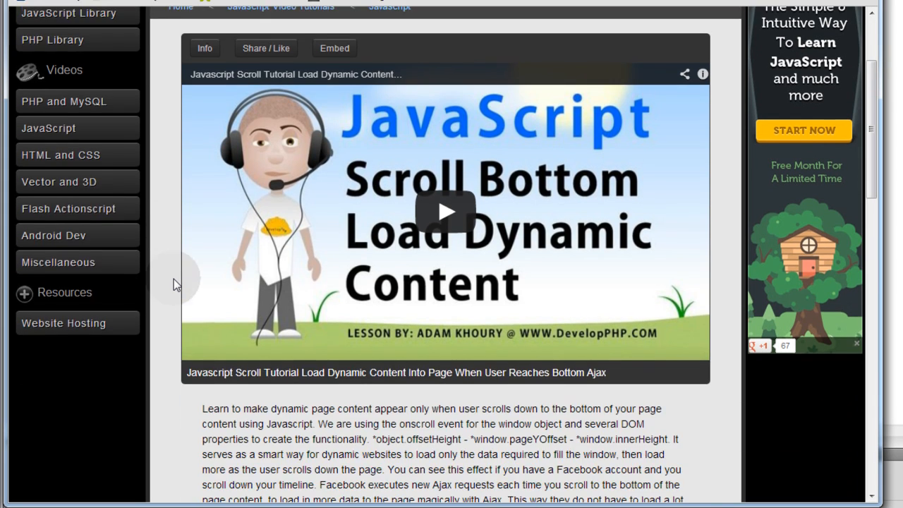
pyautogui.scroll(-3)
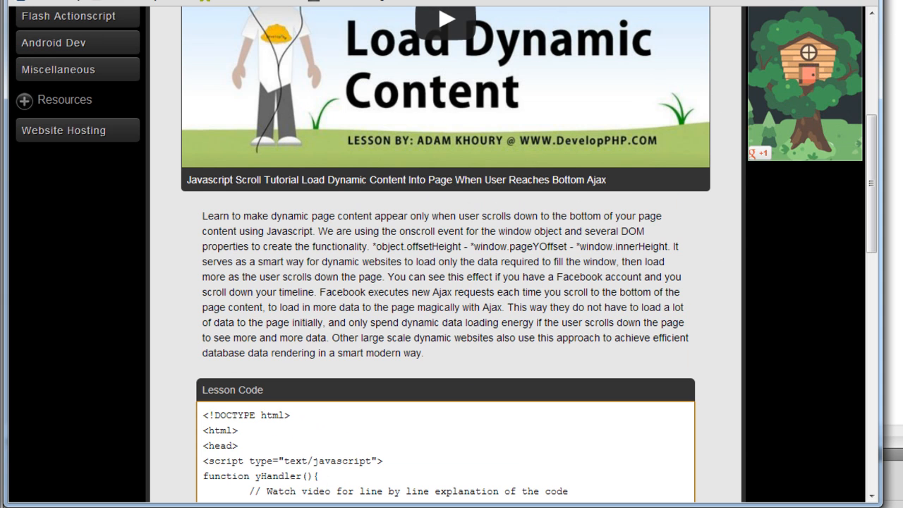
pyautogui.scroll(3)
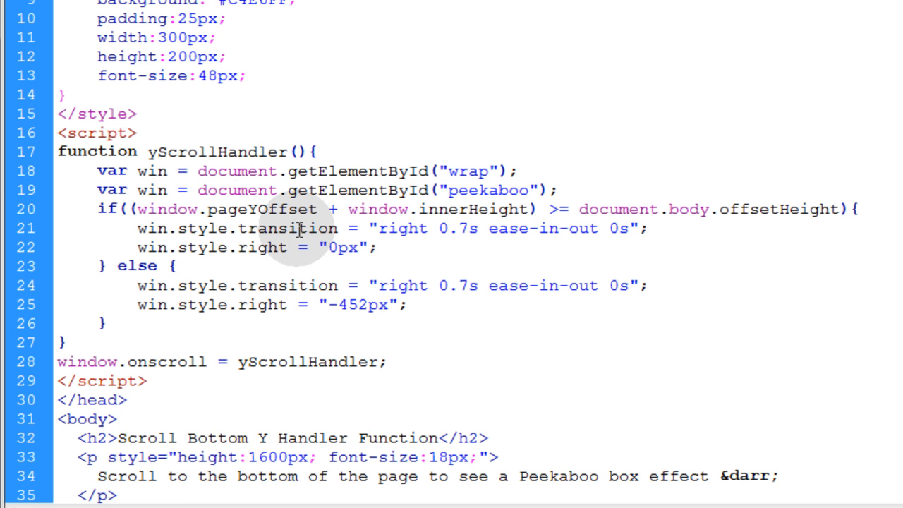
# - Delete the var win = document.getElementById("wrap") line from yScrollHandler
pyautogui.doubleClick(216, 151)
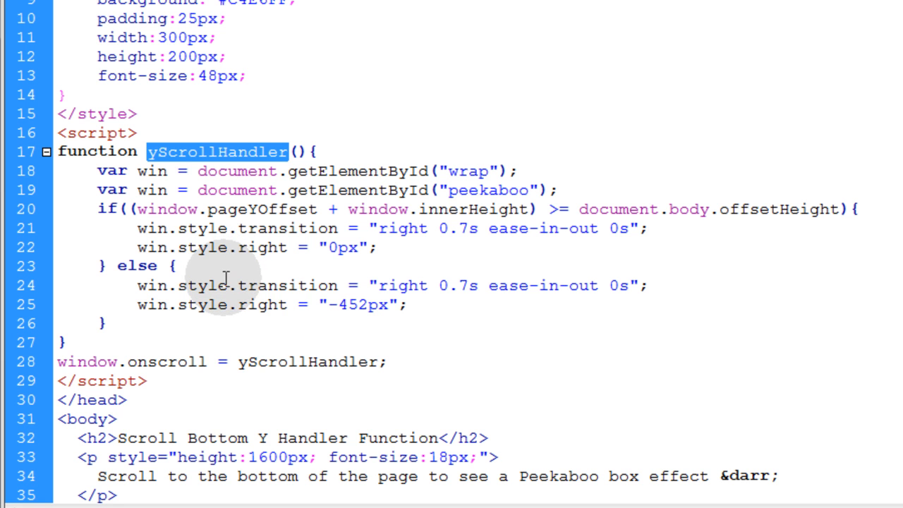
pyautogui.moveTo(228, 361)
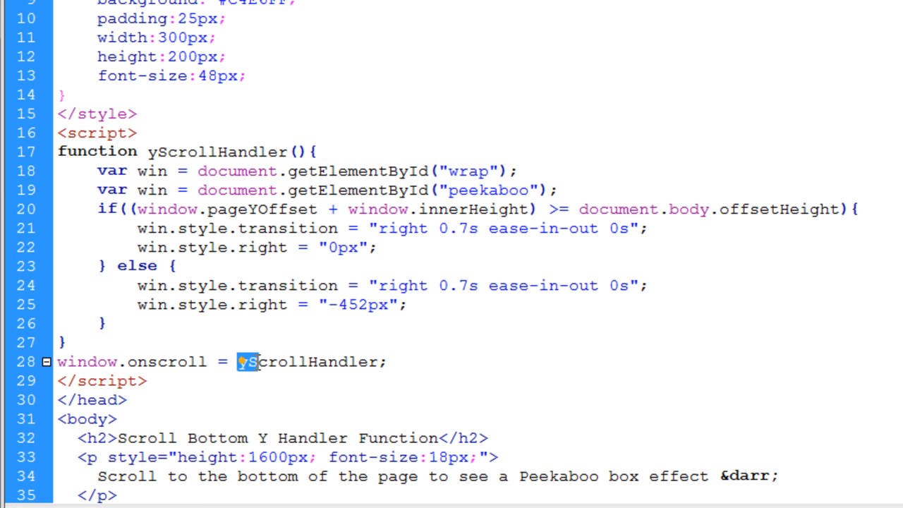
pyautogui.doubleClick(306, 361)
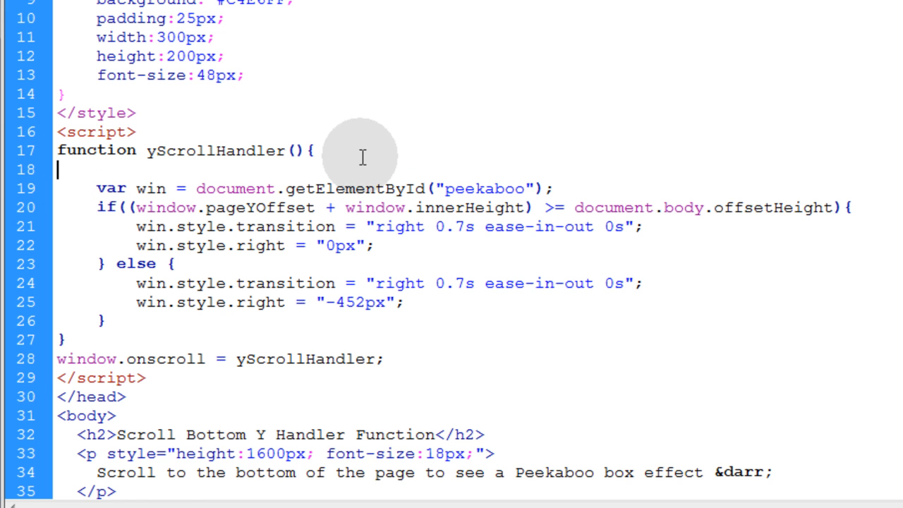
pyautogui.press('Backspace')
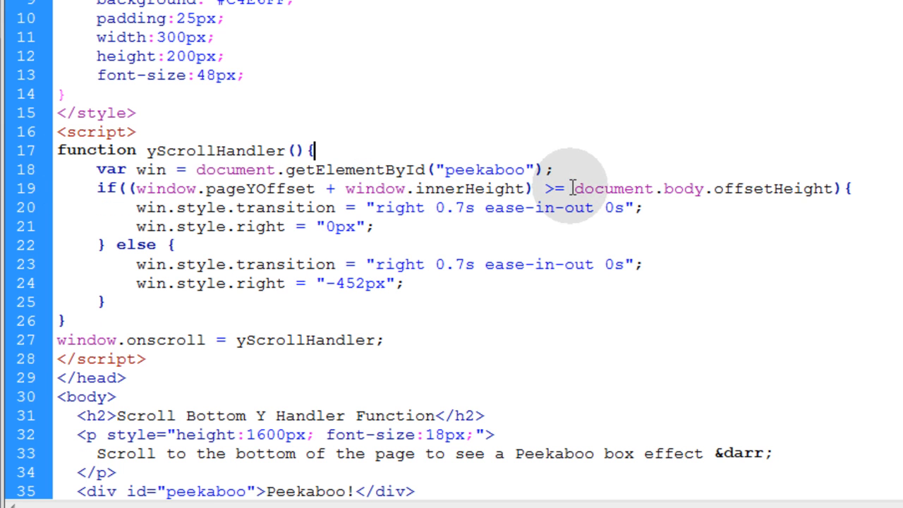
pyautogui.moveTo(796, 187)
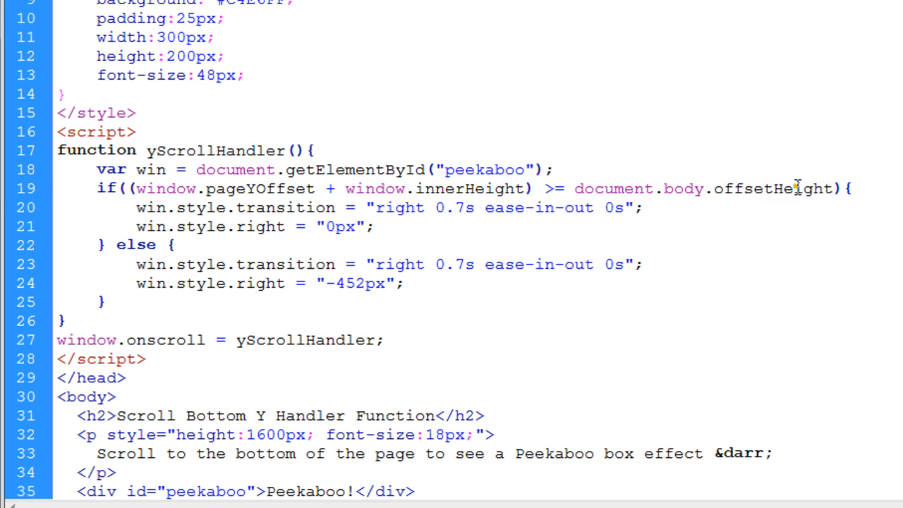
pyautogui.moveTo(264, 180)
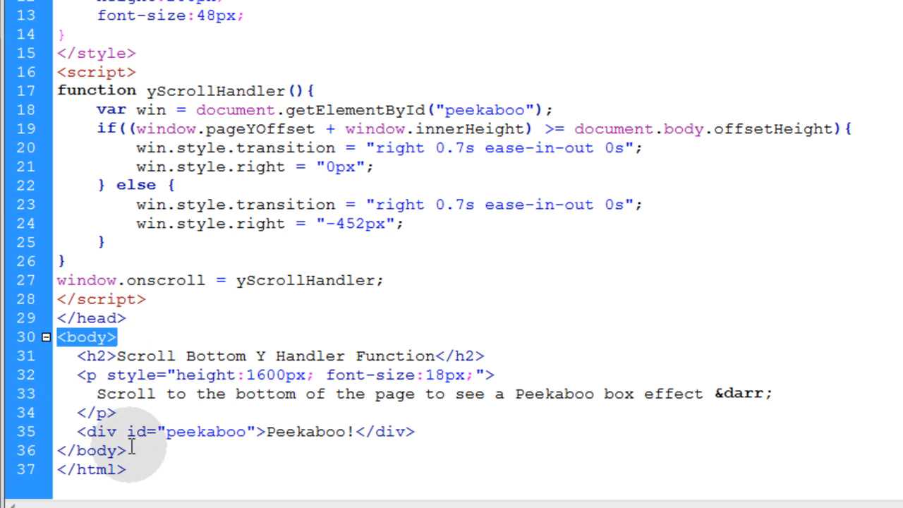
pyautogui.doubleClick(772, 129)
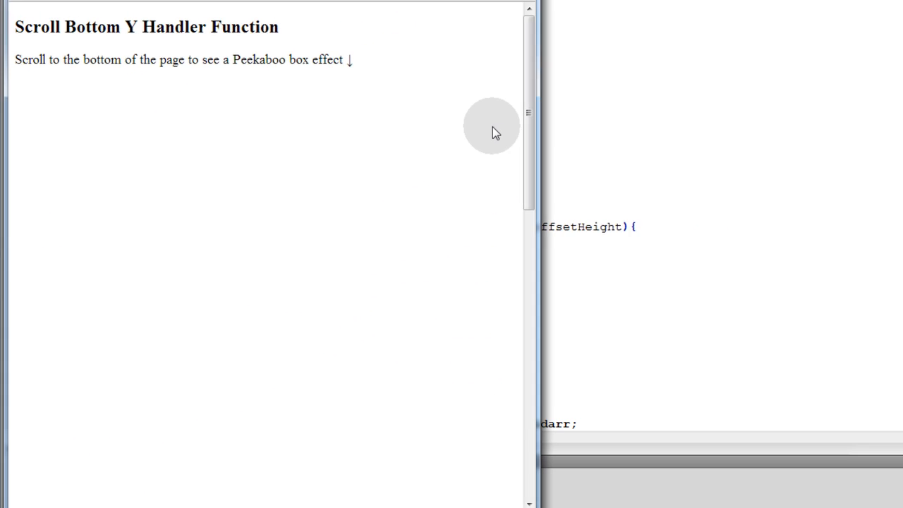
# - Scroll the Chrome preview of the Scroll Bottom Y Handler Function page
pyautogui.scroll(-3)
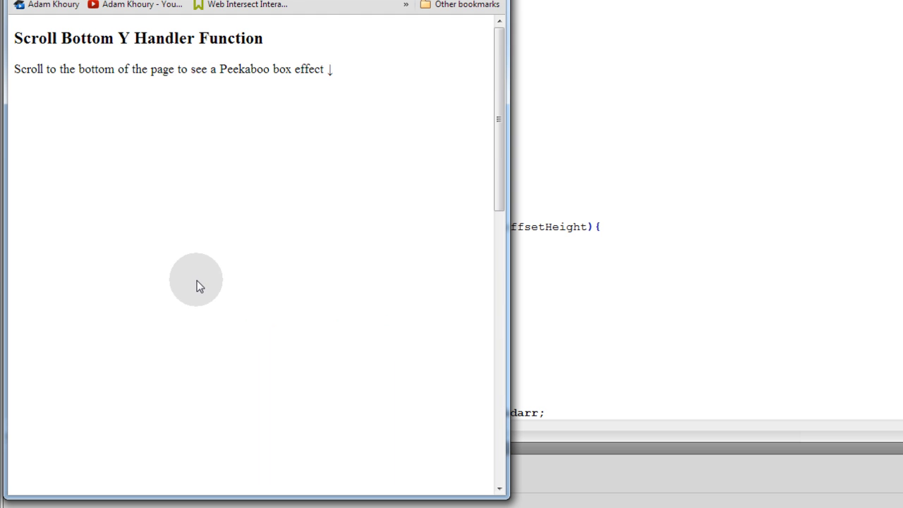
pyautogui.scroll(-3)
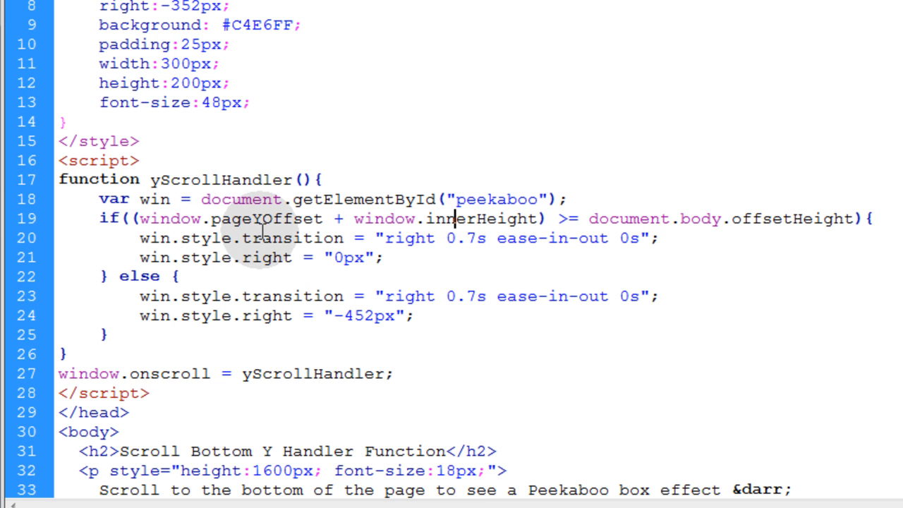
pyautogui.moveTo(102, 198)
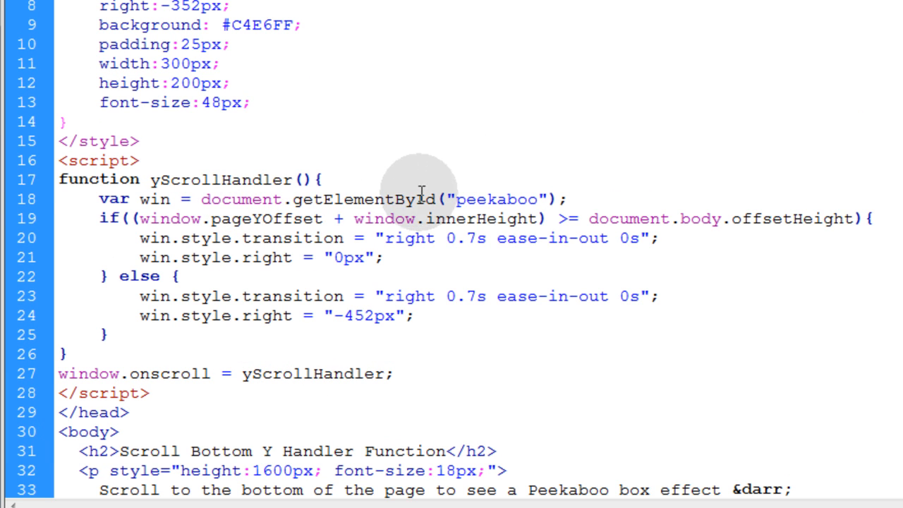
pyautogui.doubleClick(496, 199)
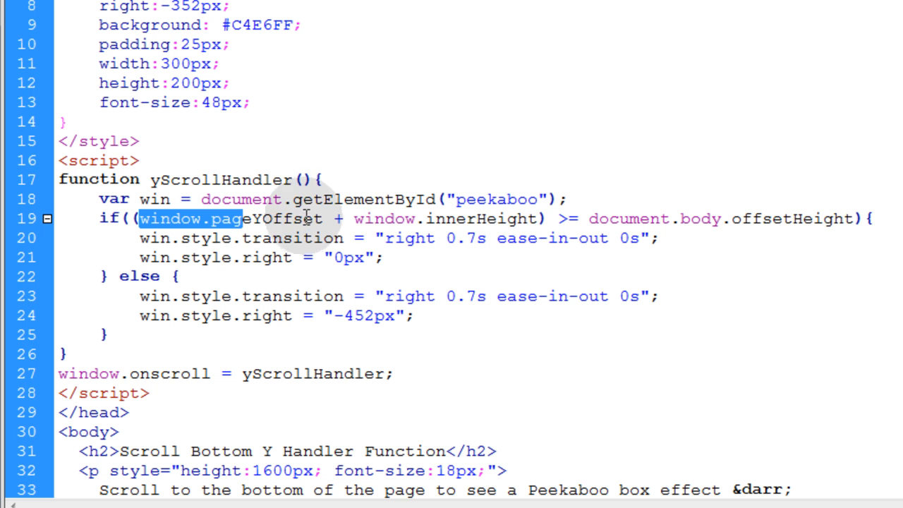
pyautogui.moveTo(501, 215)
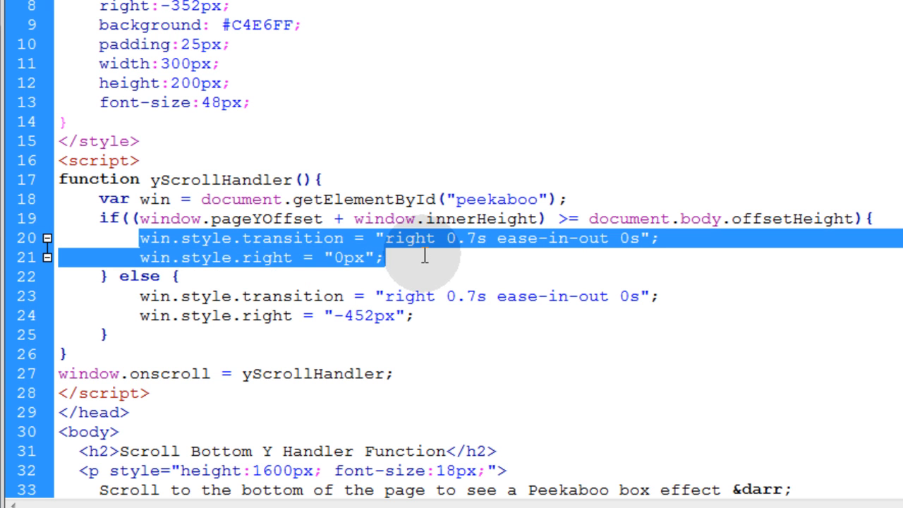
pyautogui.click(383, 257)
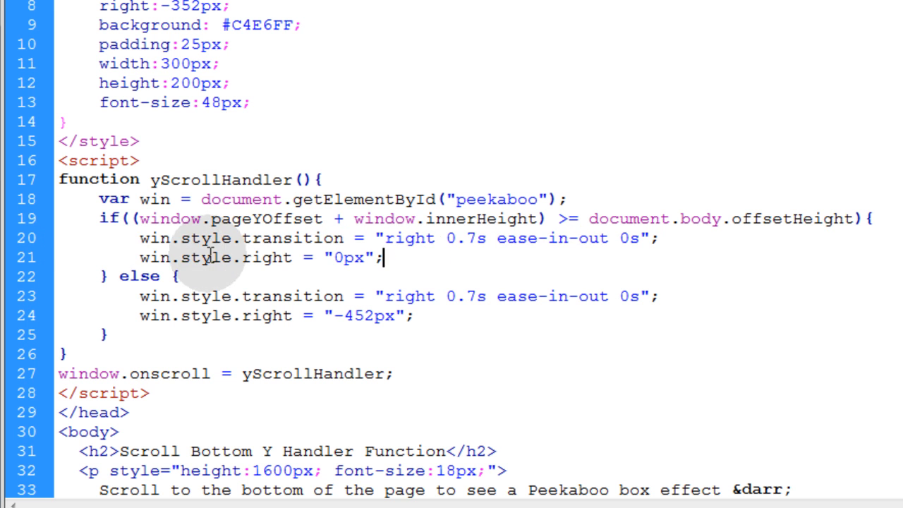
pyautogui.moveTo(139, 237); pyautogui.dragTo(384, 257)
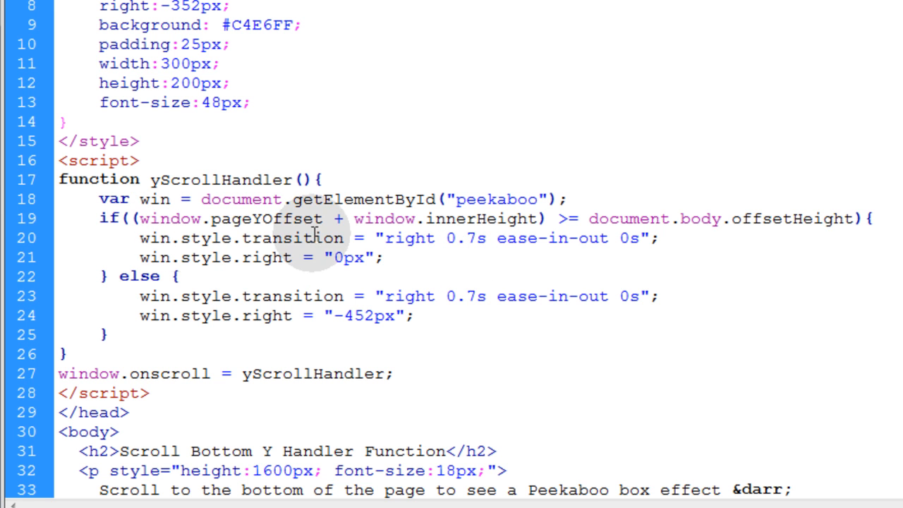
pyautogui.doubleClick(292, 238)
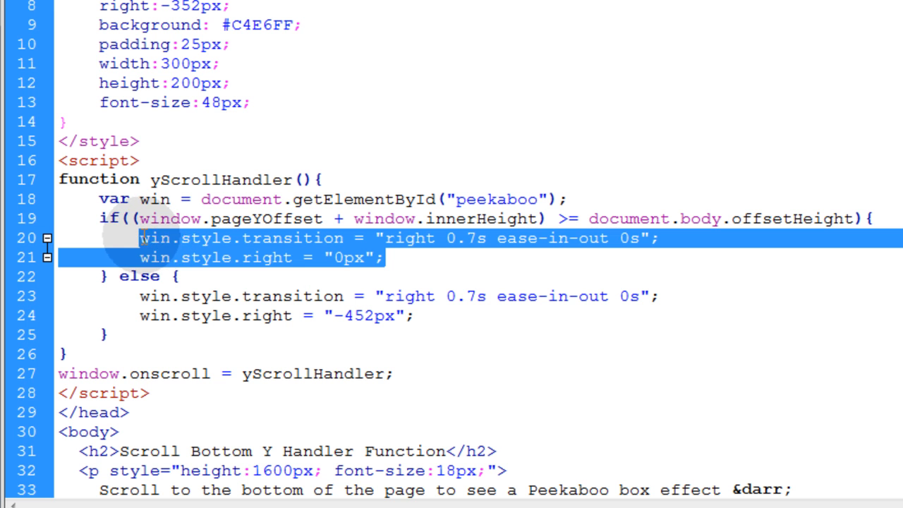
pyautogui.moveTo(337, 267)
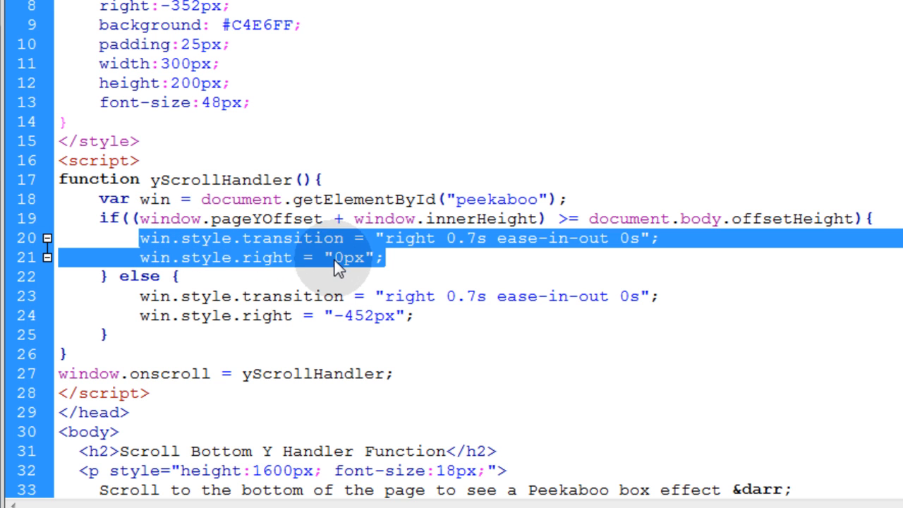
pyautogui.click(394, 258)
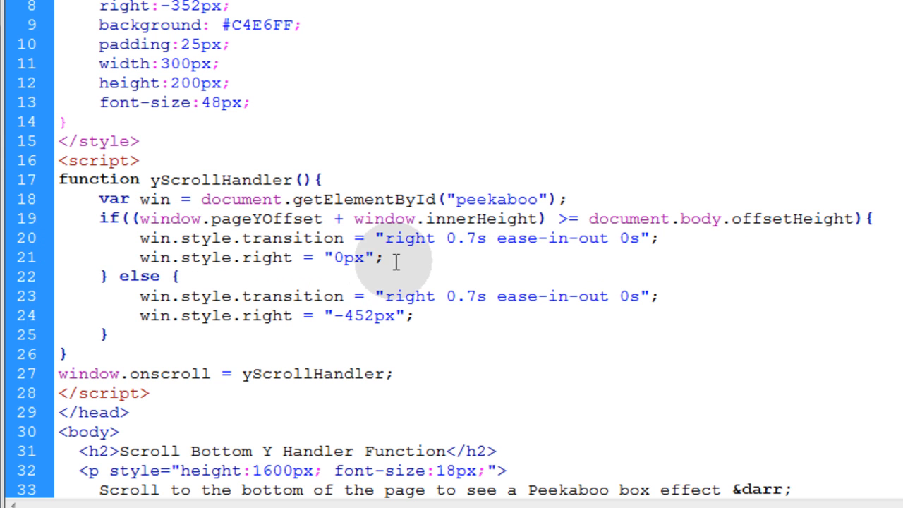
pyautogui.moveTo(134, 215)
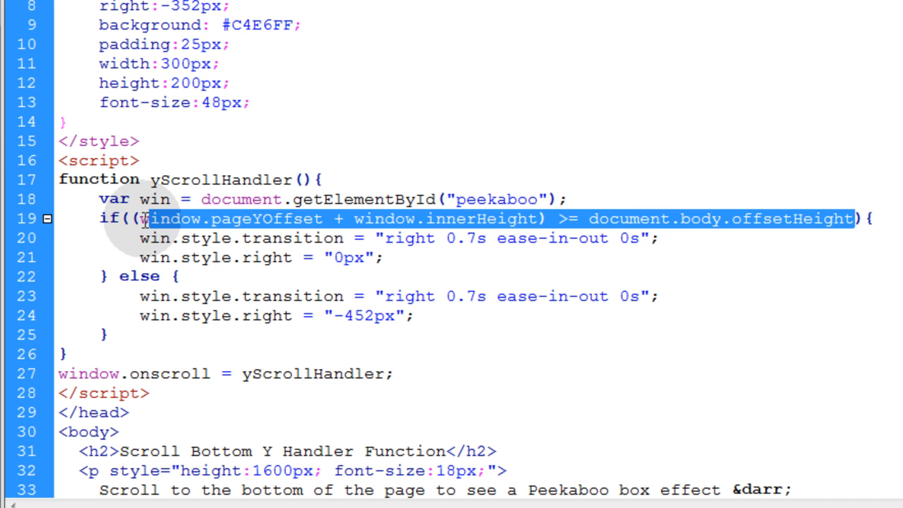
pyautogui.click(219, 218)
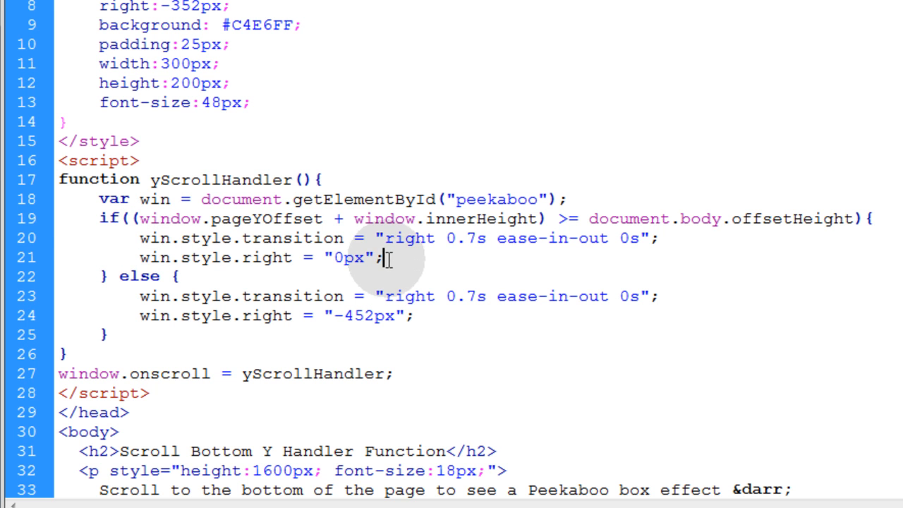
pyautogui.moveTo(139, 237); pyautogui.dragTo(384, 257)
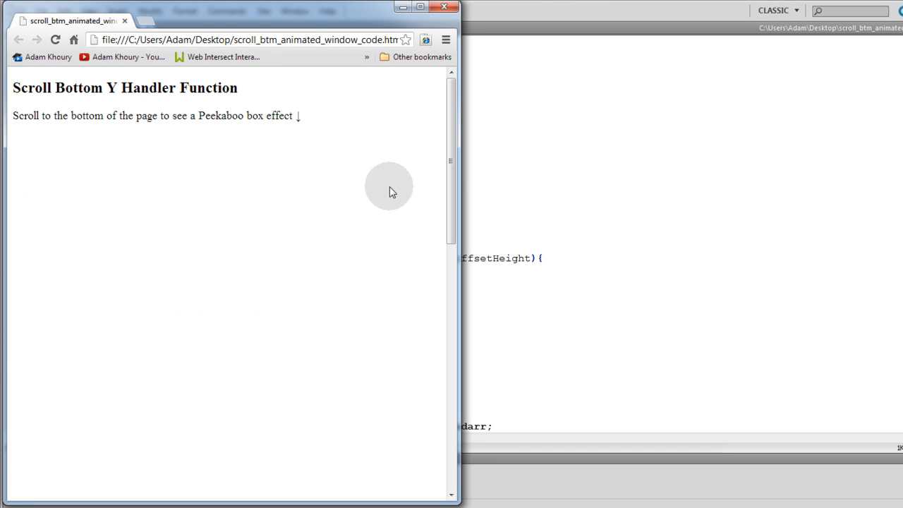
# - Scroll the Chrome and Firefox previews to the bottom to watch the Peekaboo box slide in
pyautogui.scroll(-3)
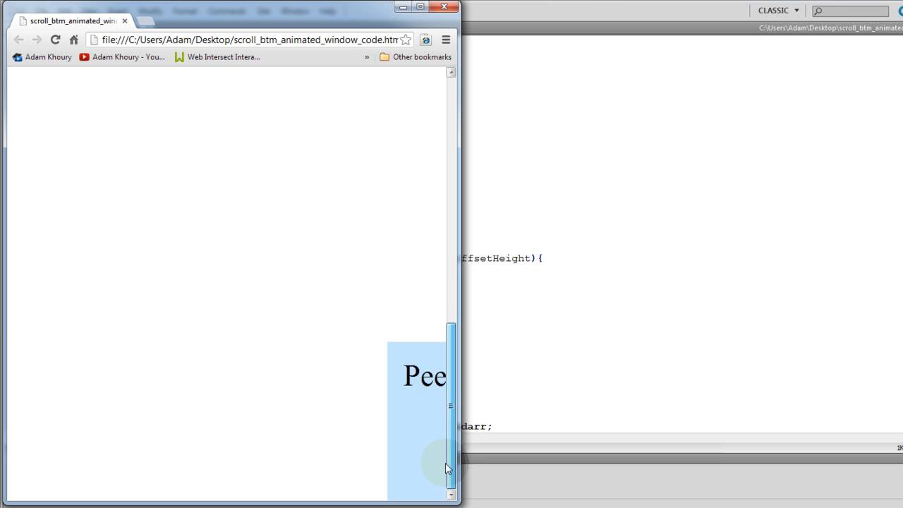
pyautogui.click(42, 11)
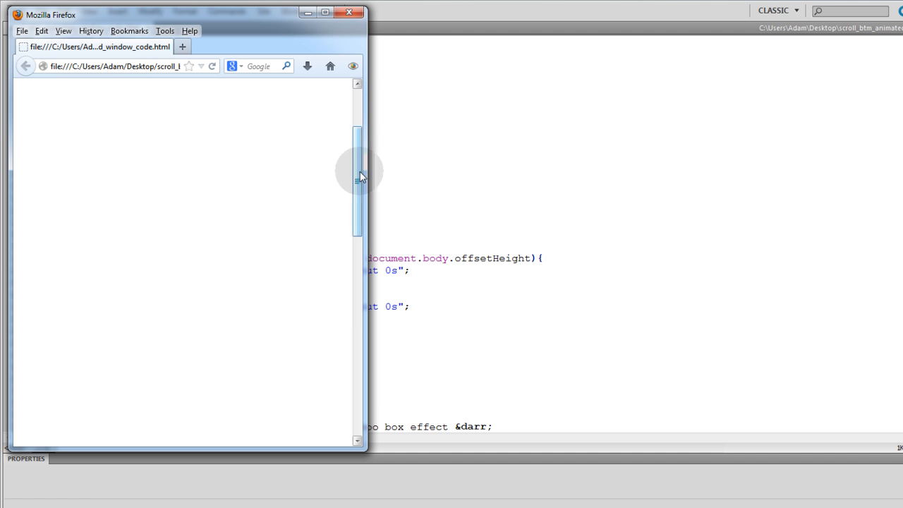
pyautogui.moveTo(358, 170); pyautogui.dragTo(358, 282)
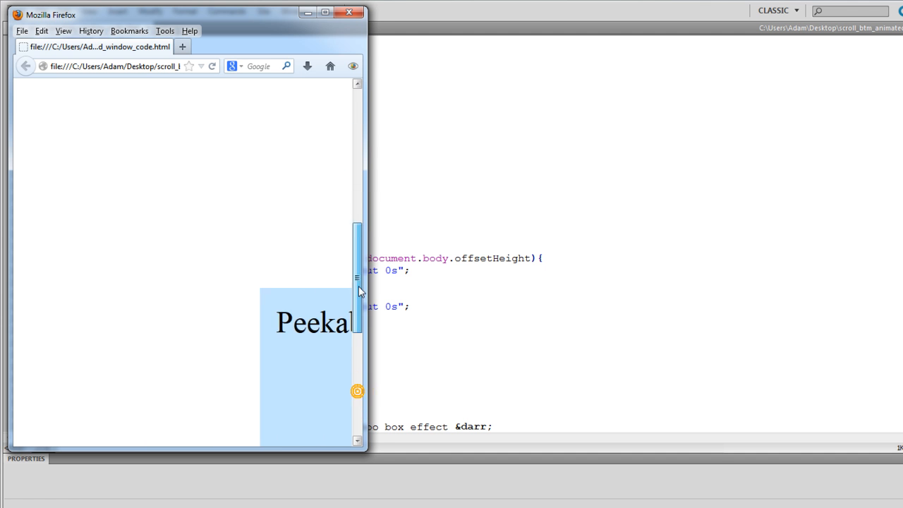
pyautogui.click(41, 10)
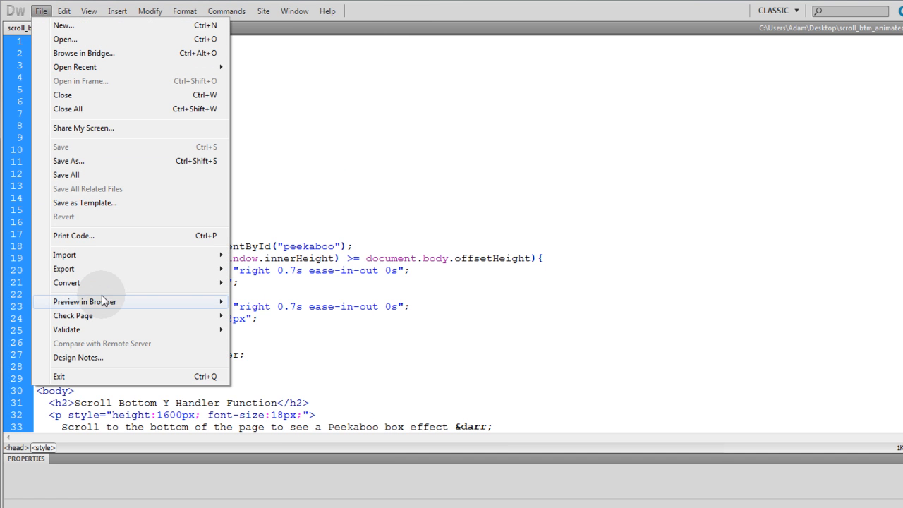
# - Preview the page in Internet Explorer and Safari, scrolling to the bottom
pyautogui.click(85, 301)
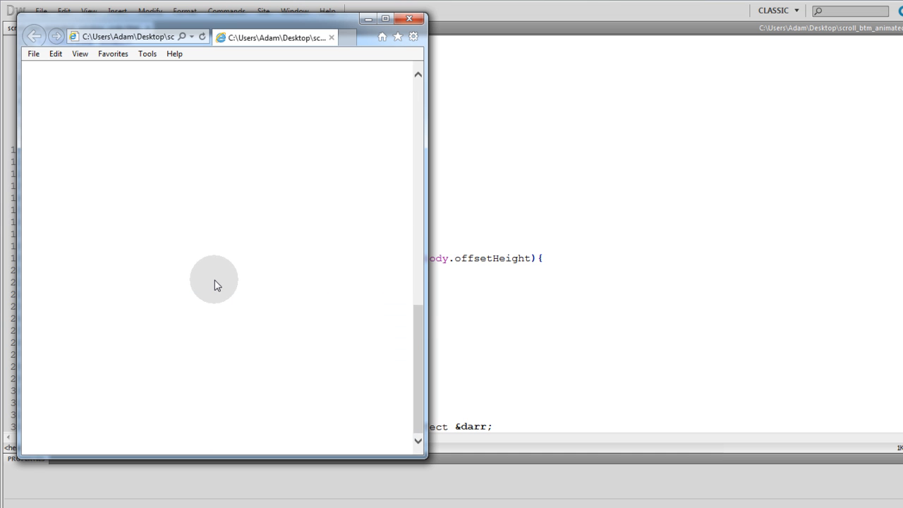
pyautogui.click(41, 11)
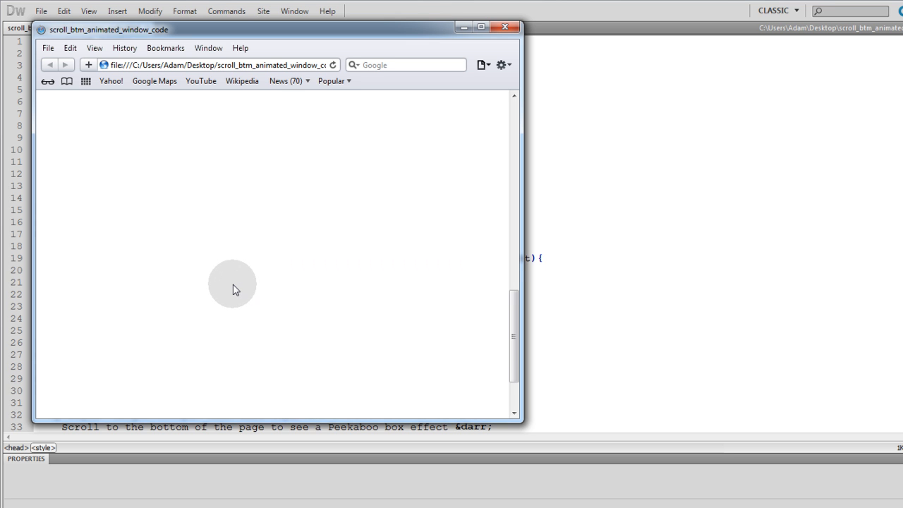
pyautogui.scroll(-3)
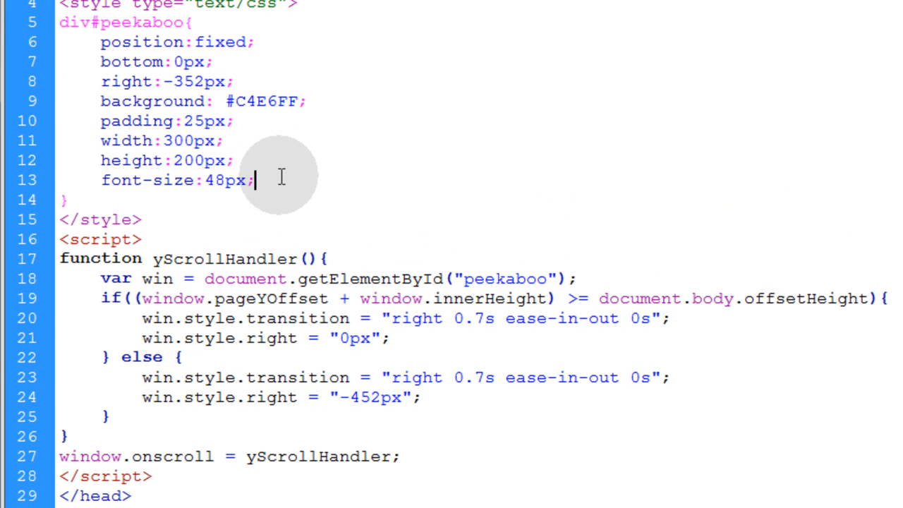
# - Rename the first transition assignment to win.style.webkitTransition, removing a stray -webkit- CSS line
pyautogui.write('-web')
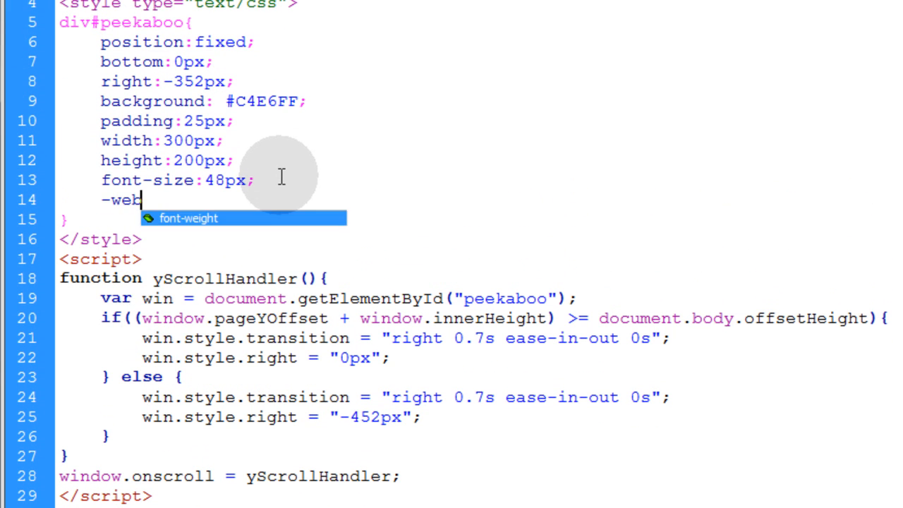
pyautogui.write('kit-')
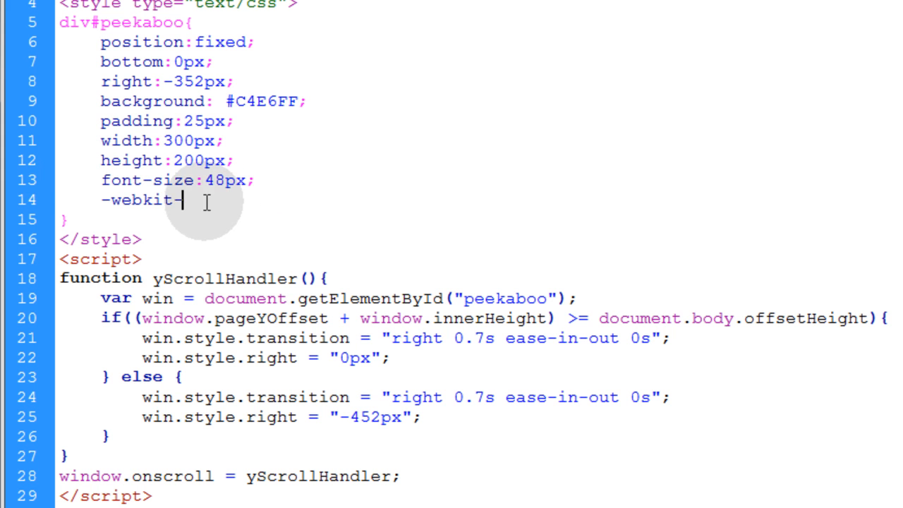
pyautogui.press('Backspace')
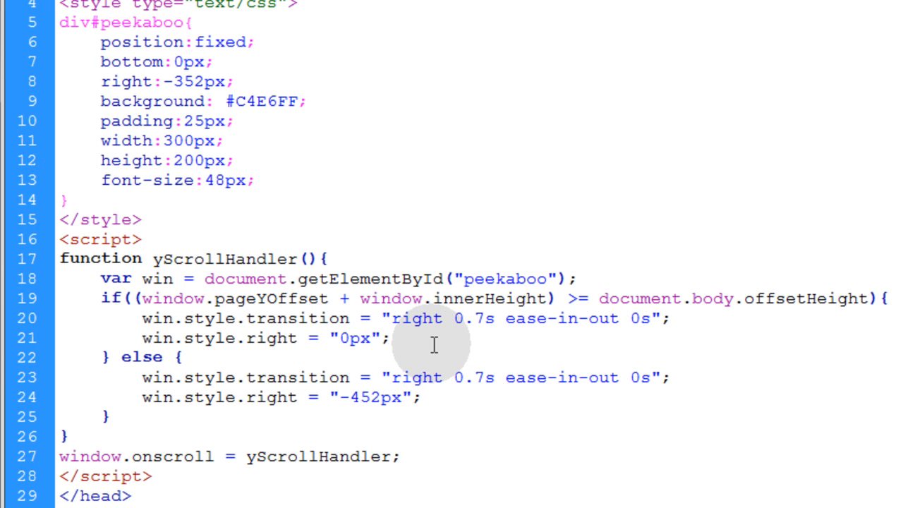
pyautogui.write('webkitT')
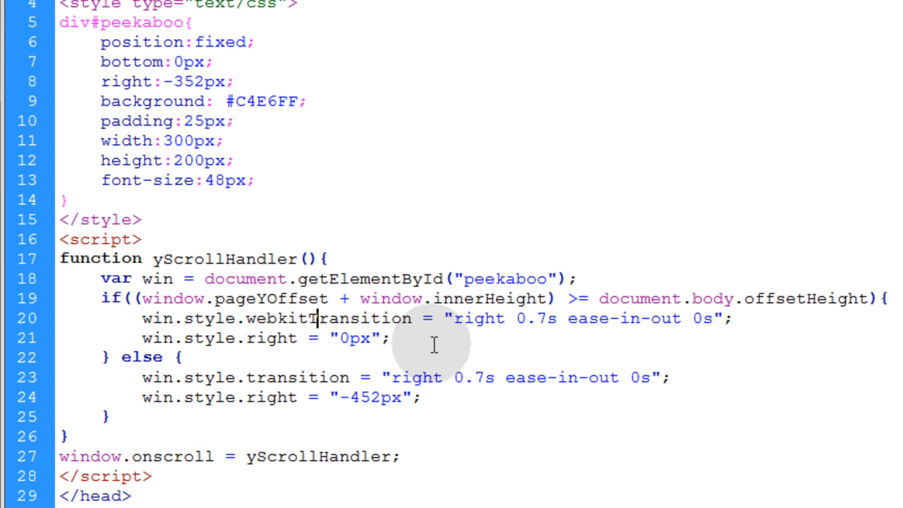
pyautogui.doubleClick(384, 318)
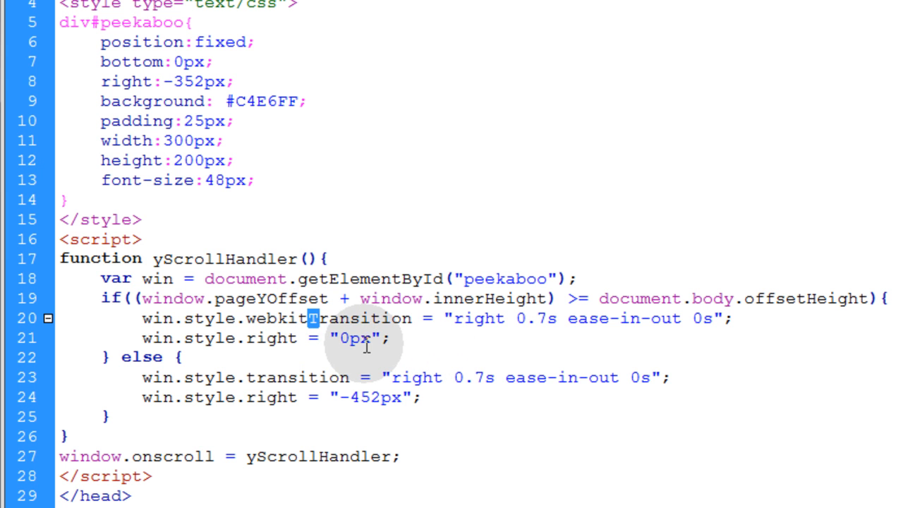
pyautogui.moveTo(268, 324)
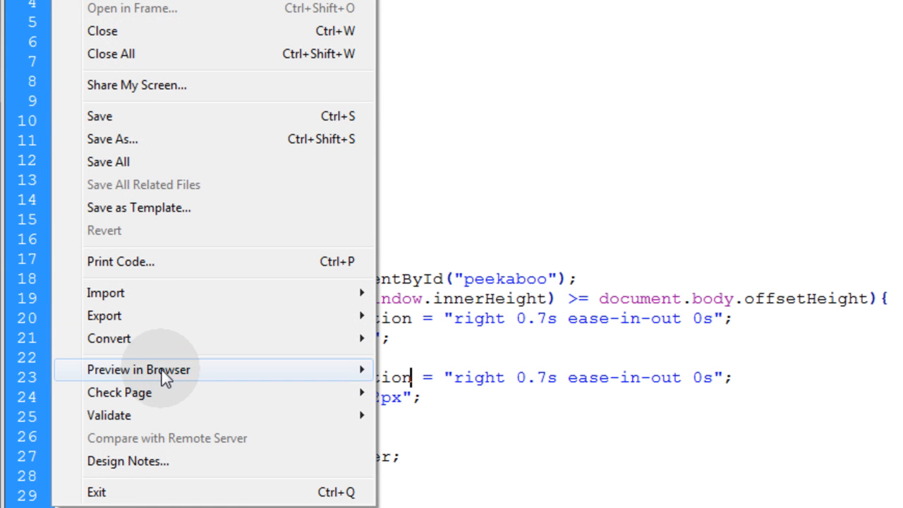
# - Reopen the page in Safari and scroll down to watch the Peekaboo box
pyautogui.click(138, 369)
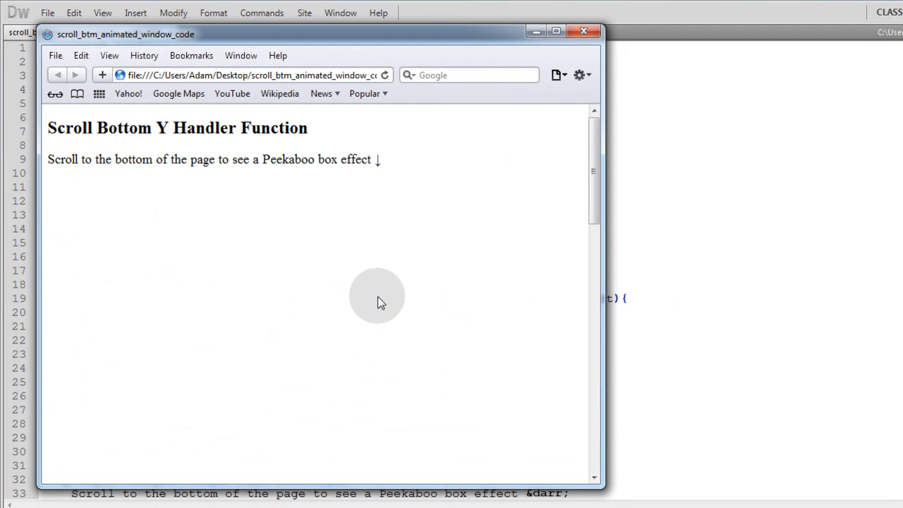
pyautogui.scroll(-3)
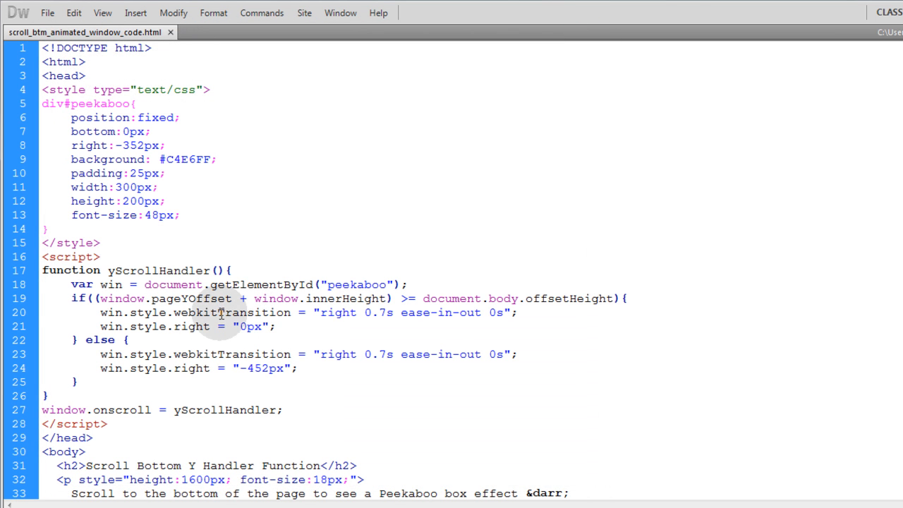
# - Add a win.style.webkitTransition line beside the standard transition in the if block
pyautogui.doubleClick(231, 313)
pyautogui.write('ms')
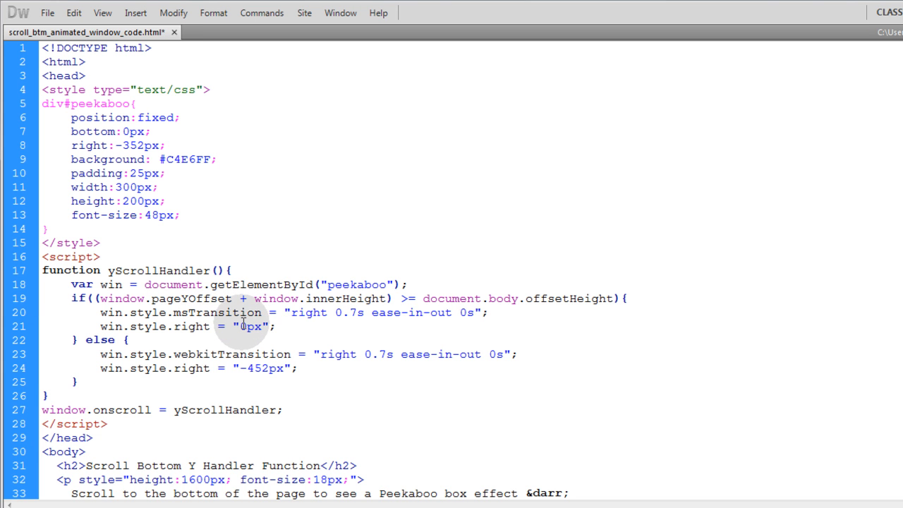
pyautogui.doubleClick(183, 311)
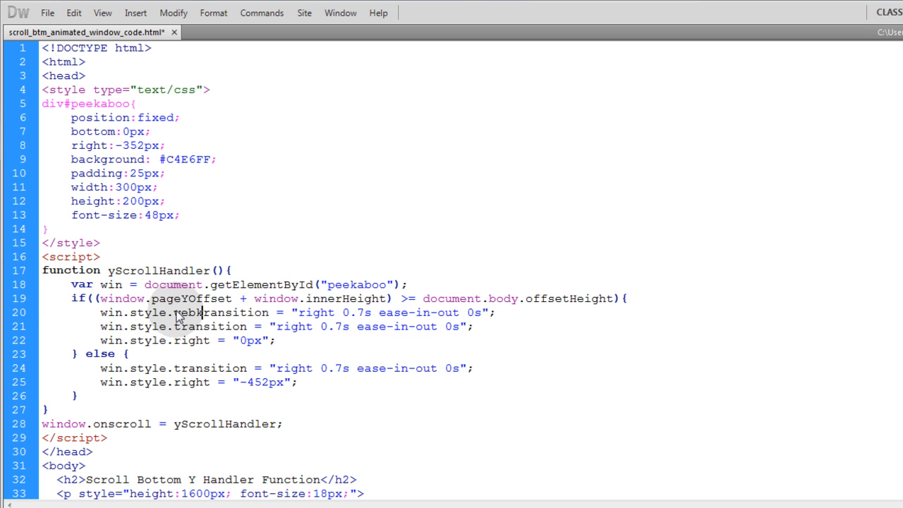
pyautogui.write('webkitTransition')
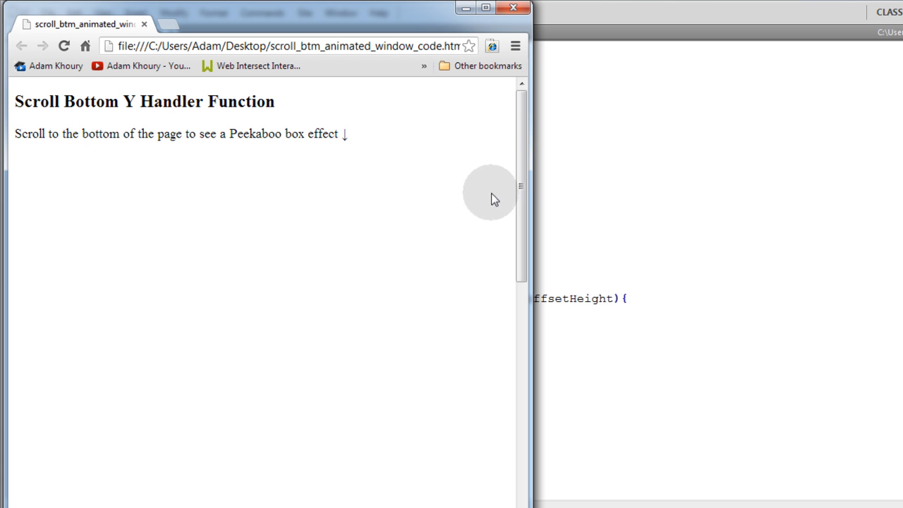
# - Scroll the revised page in Chrome, then preview it in Safari and scroll down
pyautogui.scroll(-3)
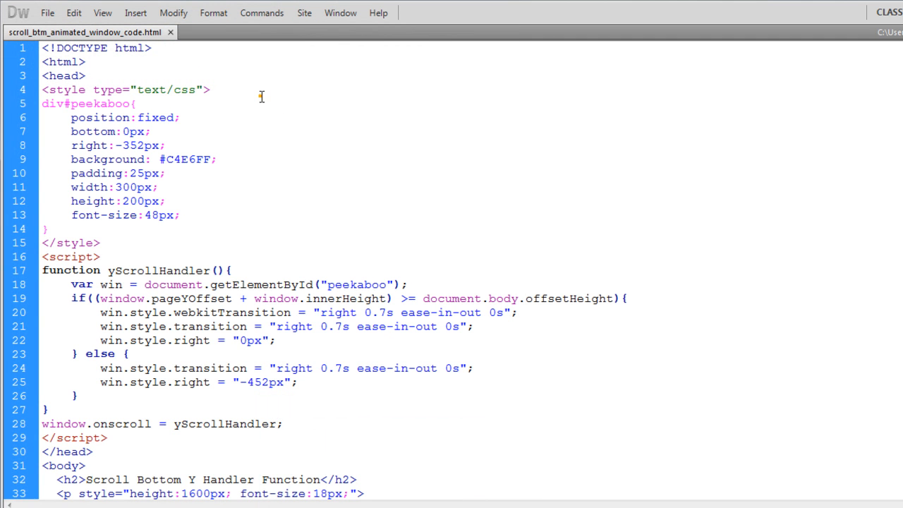
pyautogui.click(47, 12)
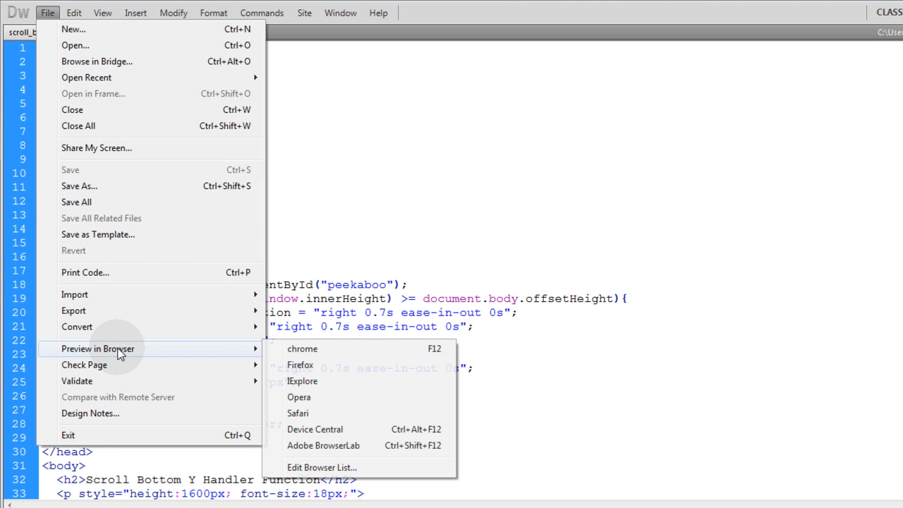
pyautogui.click(302, 349)
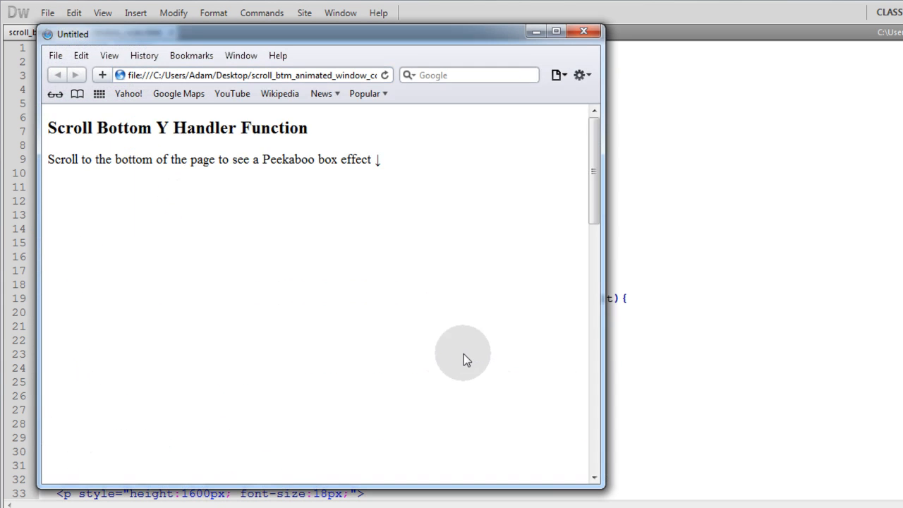
pyautogui.scroll(-3)
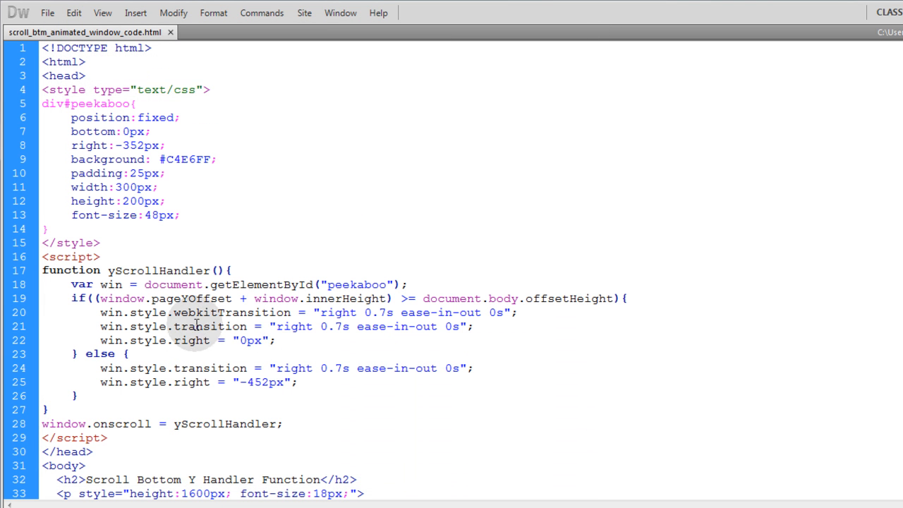
pyautogui.doubleClick(209, 325)
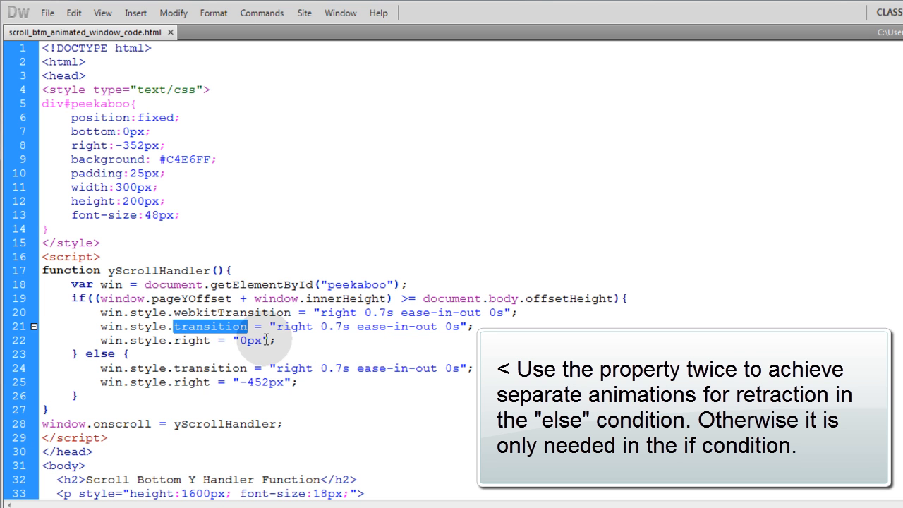
pyautogui.moveTo(282, 443)
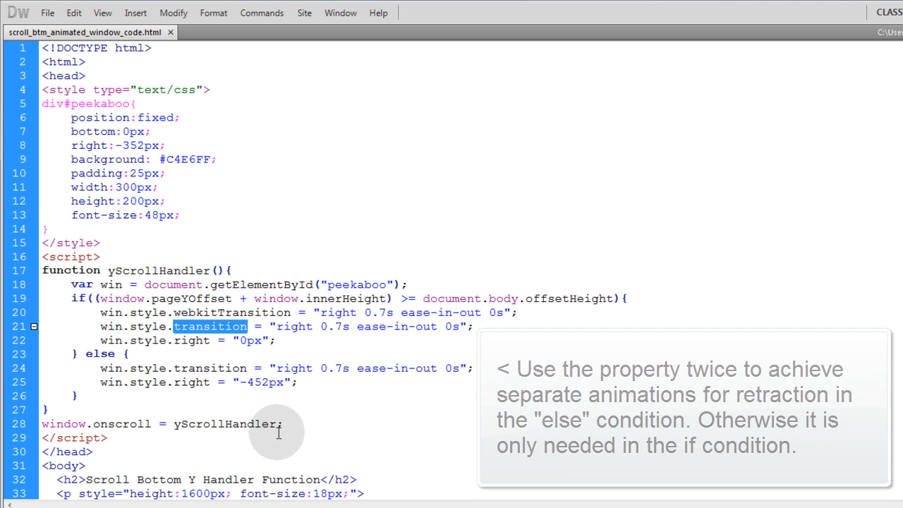
pyautogui.click(515, 312)
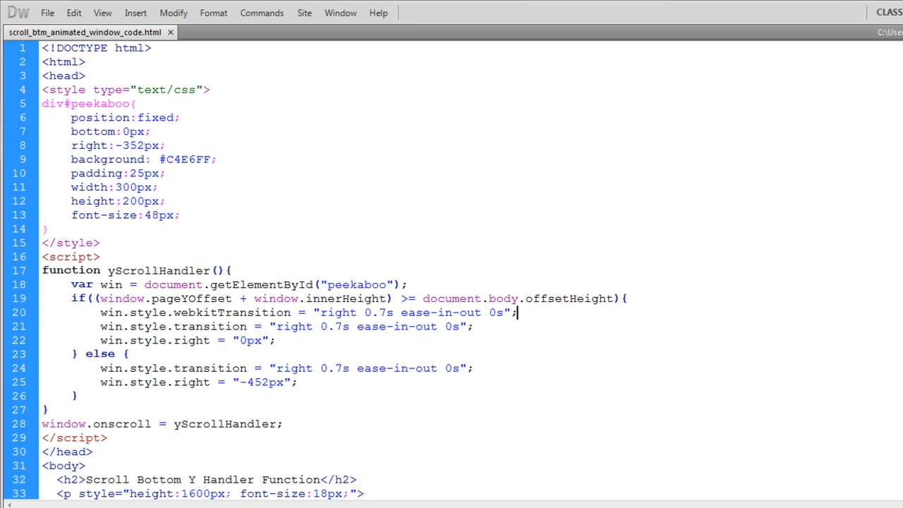